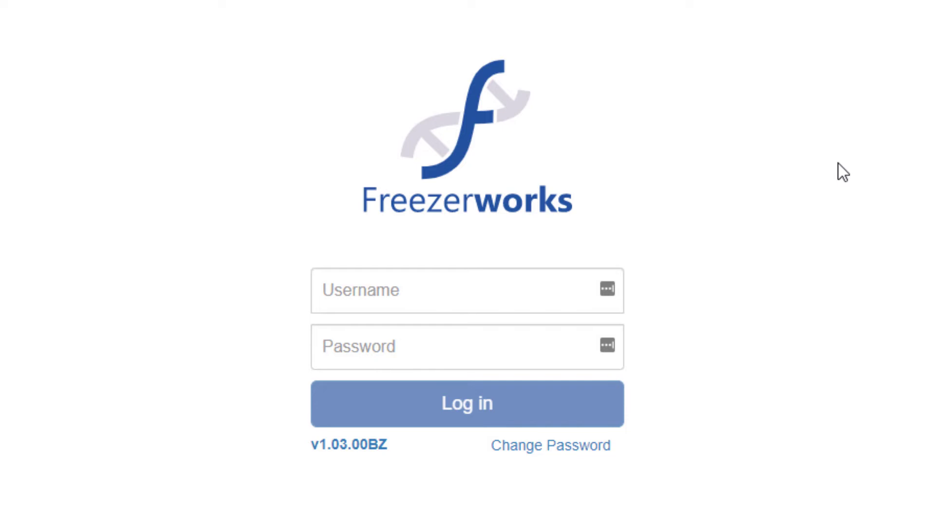
# Step: Refresh the workflow runs list for the chosen date range
pyautogui.click(467, 403)
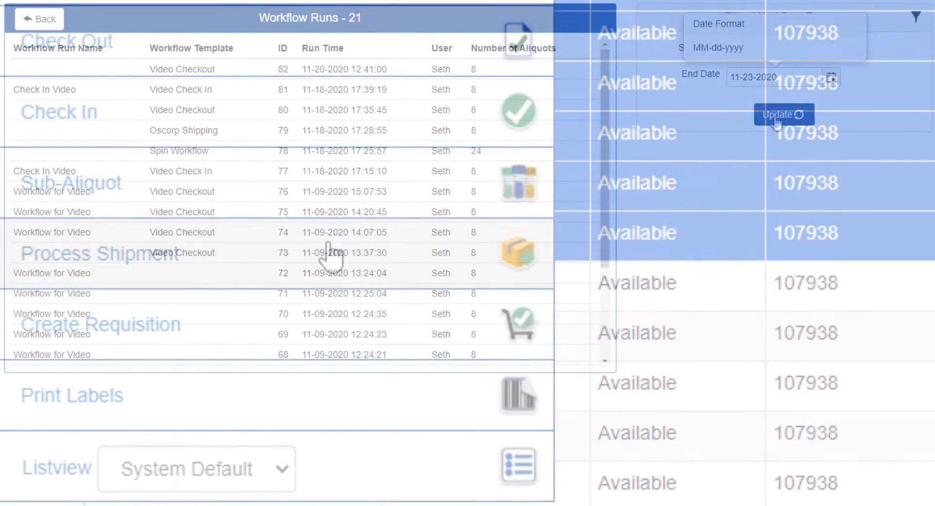
pyautogui.click(783, 115)
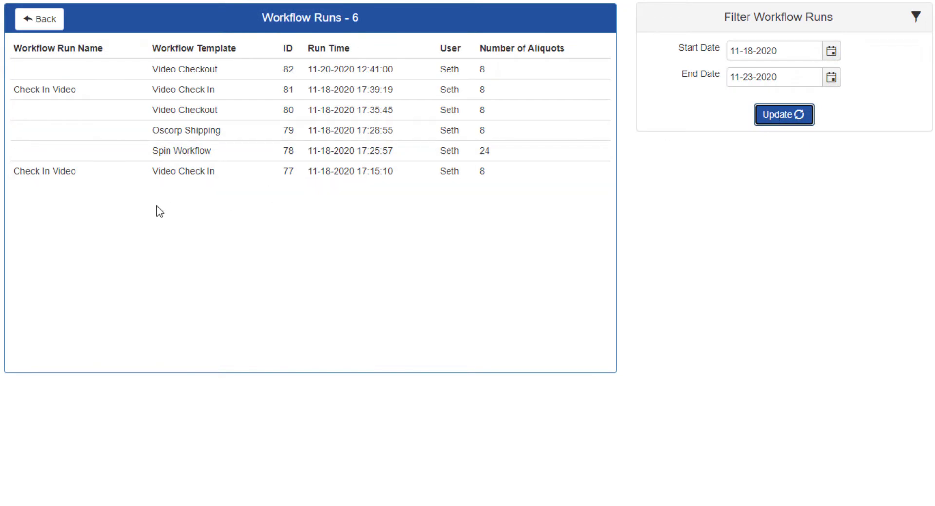
pyautogui.moveTo(178, 197)
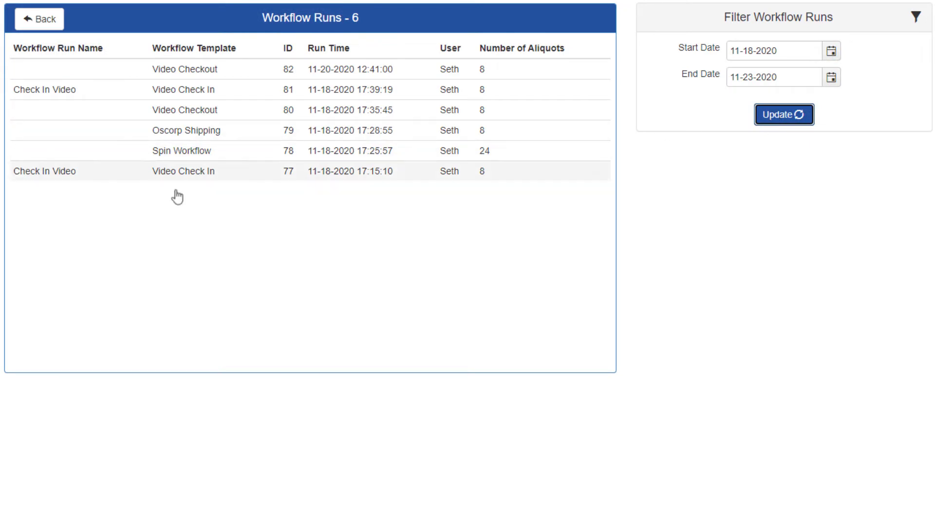
pyautogui.moveTo(332, 59)
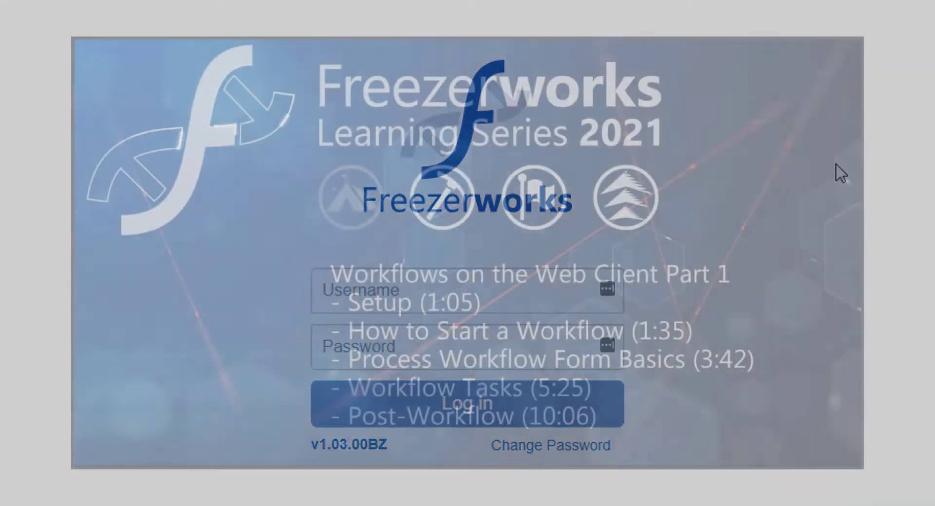
pyautogui.click(467, 405)
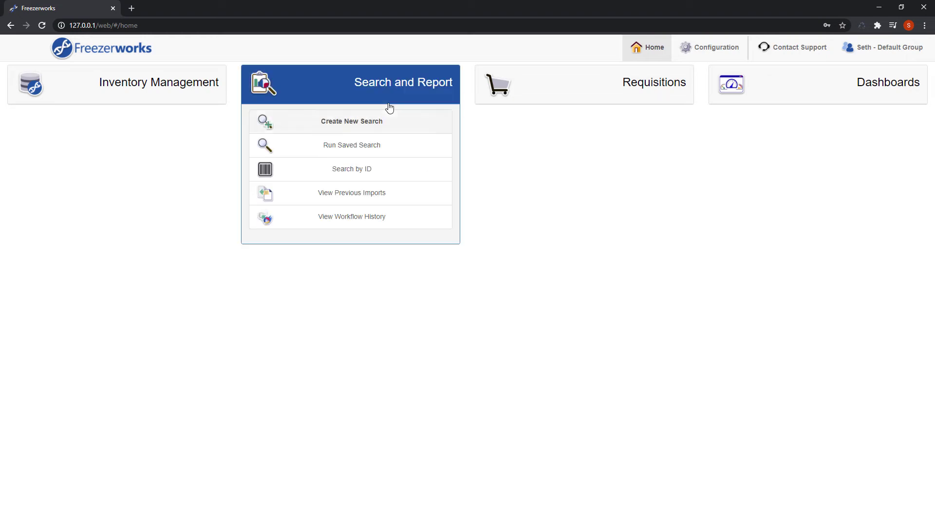
# Step: Run the Checked Out DNA saved search and show the Aliquots actions panel for the 8 results
pyautogui.click(351, 121)
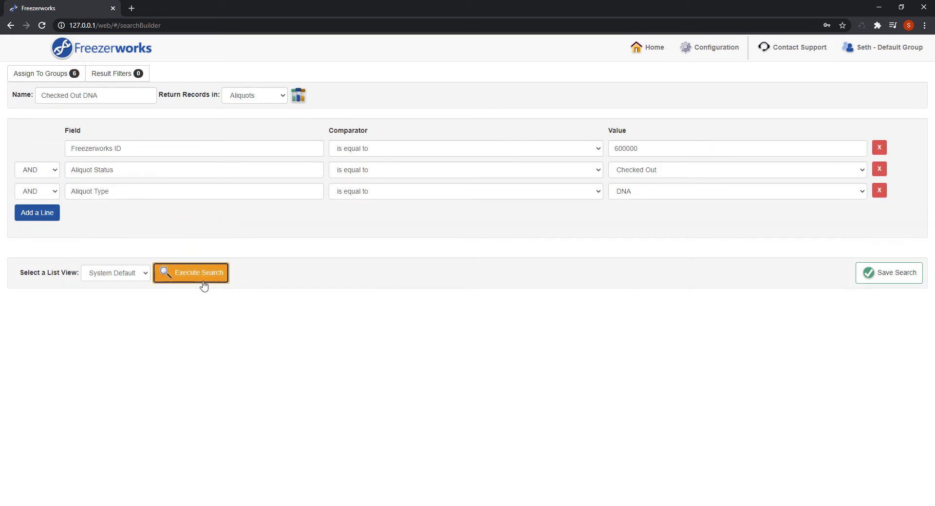
pyautogui.click(191, 273)
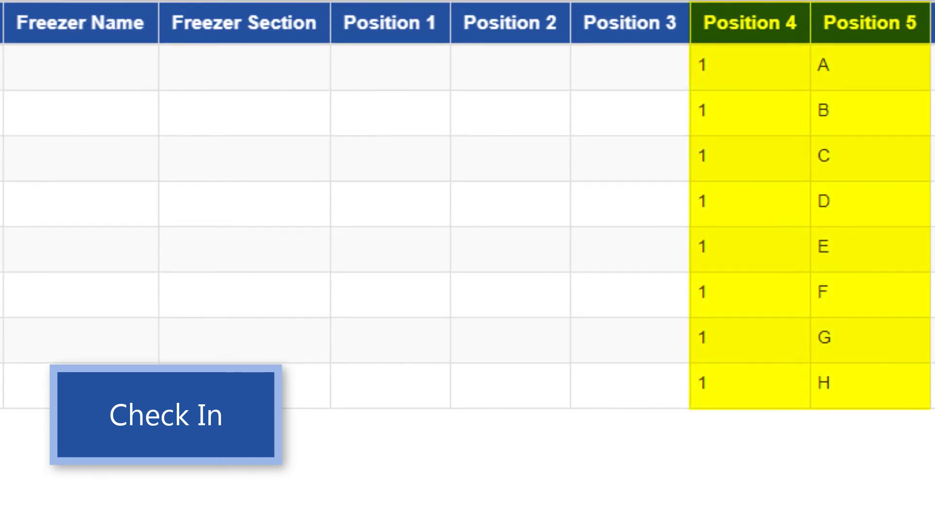
pyautogui.click(166, 415)
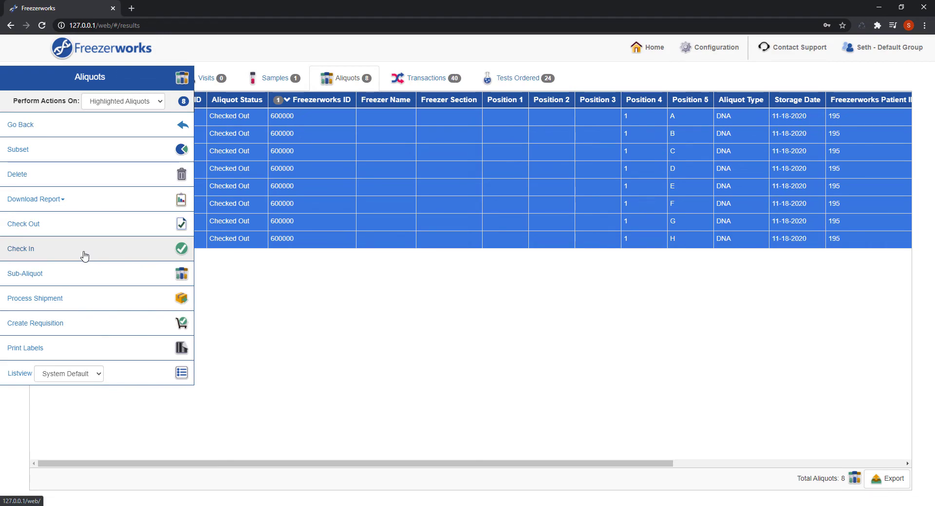
# Step: Start a Check In Help workflow run named 'Check In Video'
pyautogui.click(21, 249)
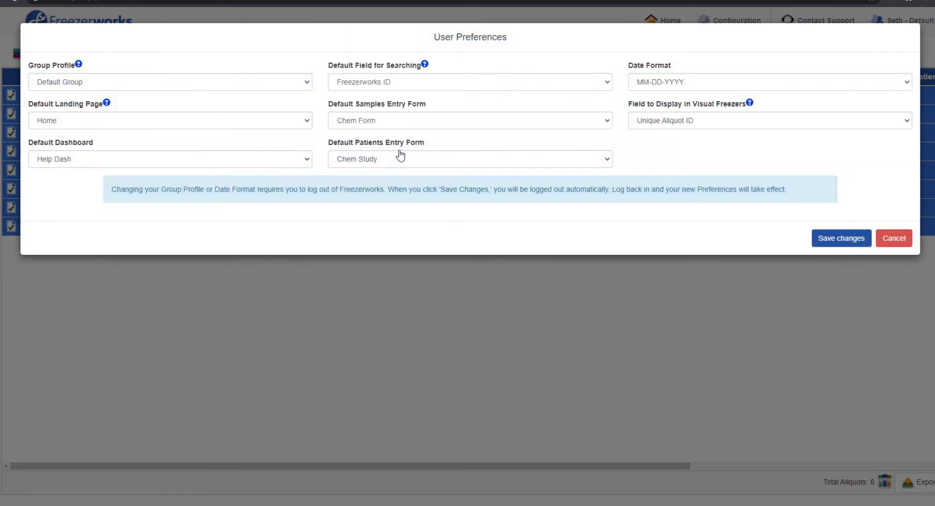
pyautogui.click(169, 82)
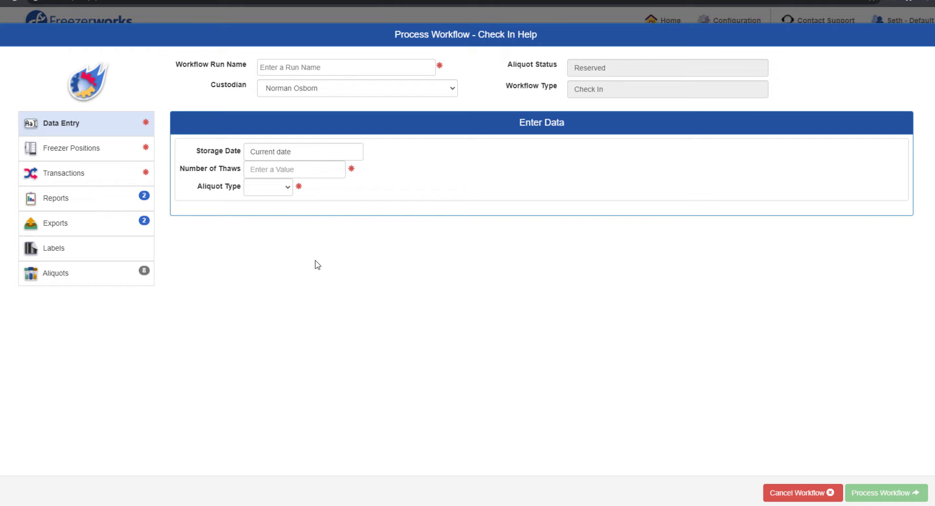
pyautogui.write('C')
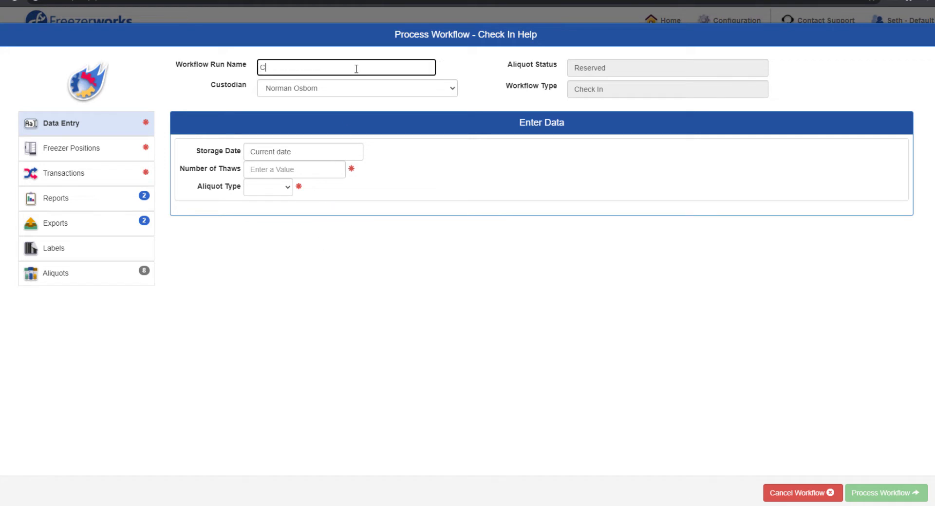
pyautogui.write('heck In Vid')
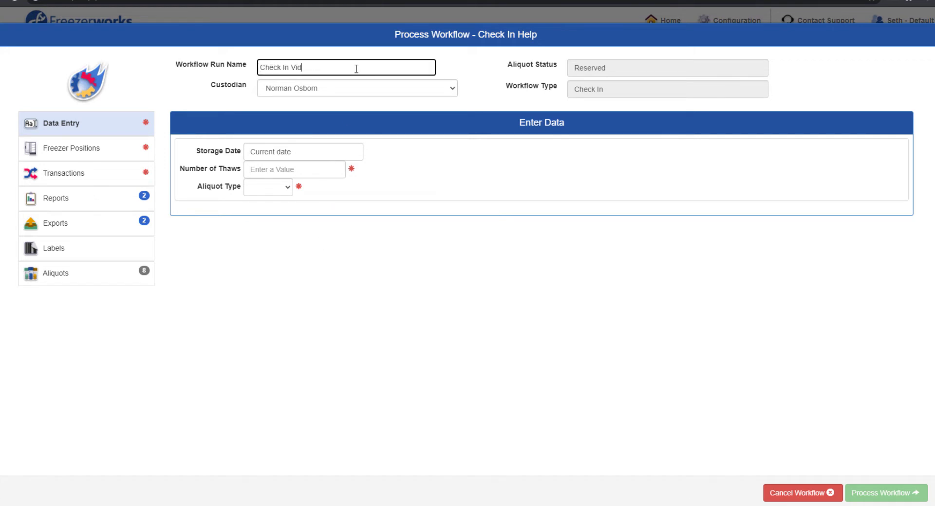
# Step: Set Number of Thaws to current value plus 1 with aliquot type DNA
pyautogui.click(295, 169)
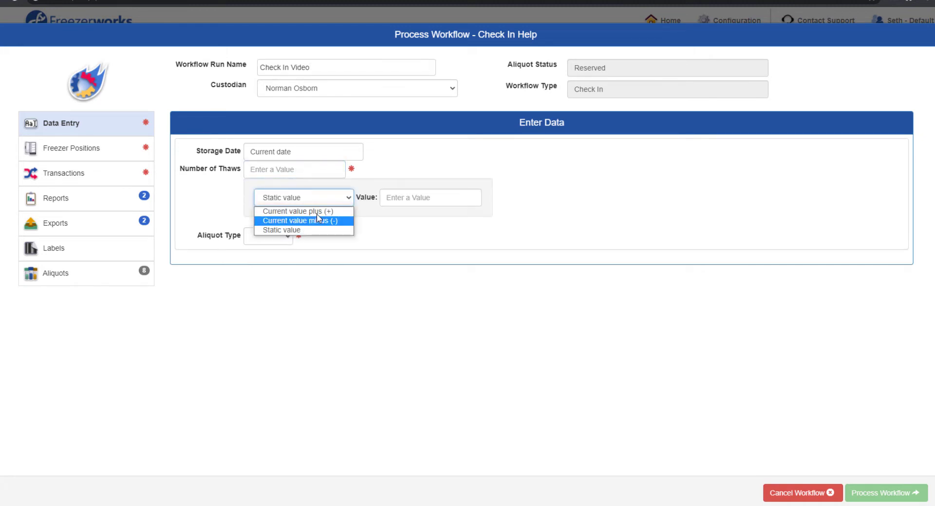
pyautogui.click(296, 211)
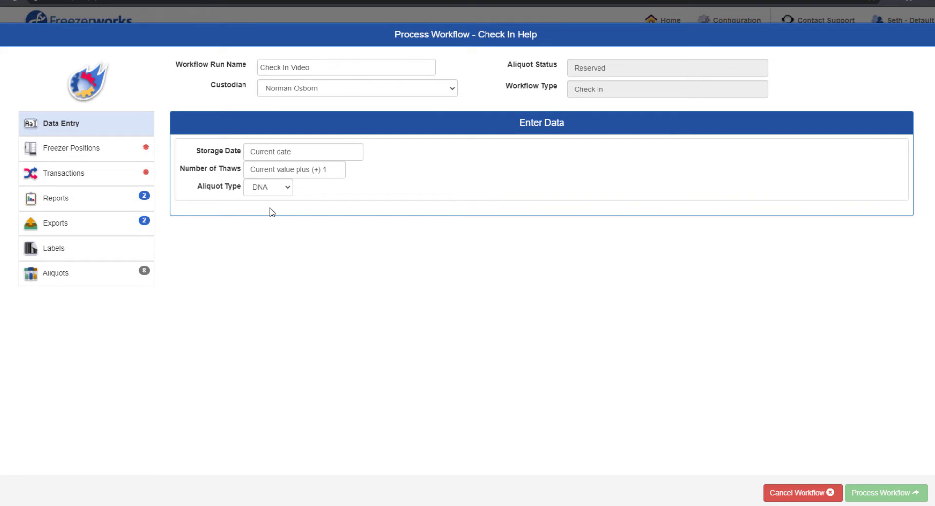
pyautogui.moveTo(146, 163)
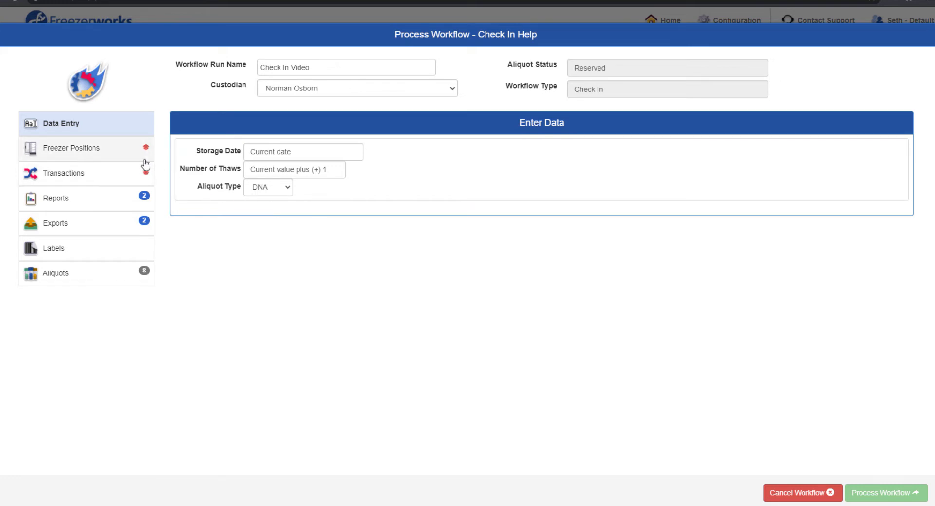
# Step: Review the Freezer Positions options and keep 'Assign new location retaining position within plate/box'
pyautogui.click(71, 148)
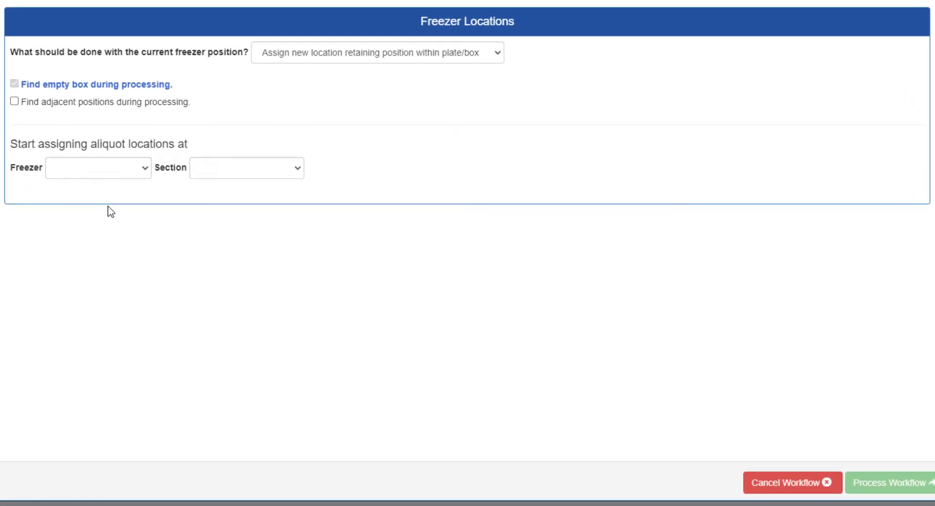
pyautogui.moveTo(513, 161)
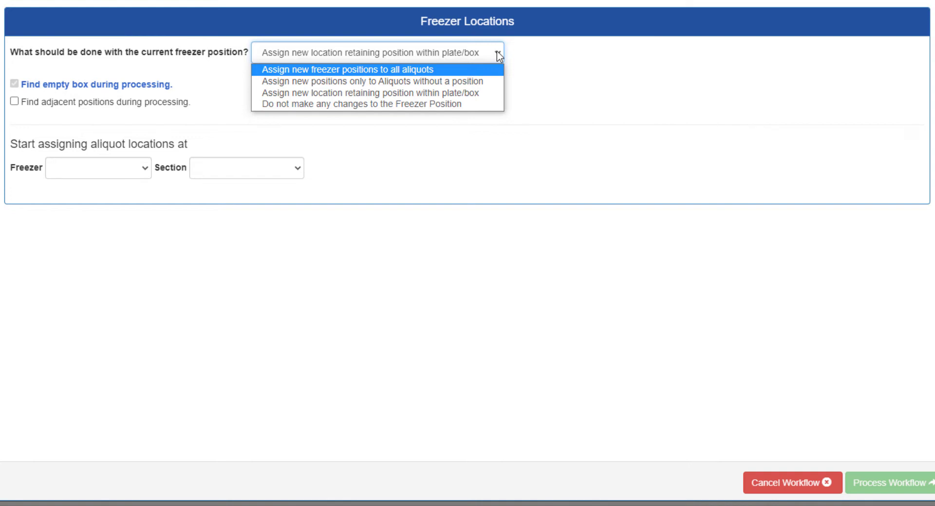
pyautogui.moveTo(377, 79)
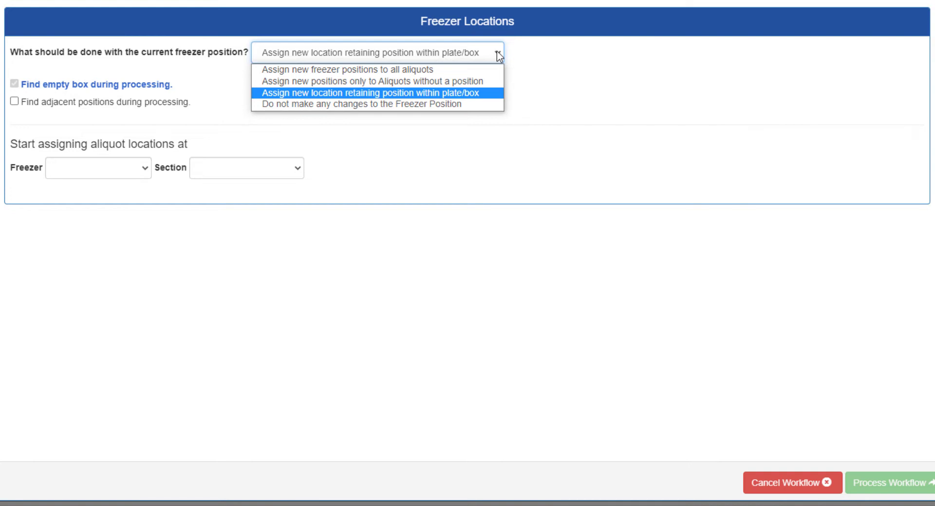
pyautogui.moveTo(489, 100)
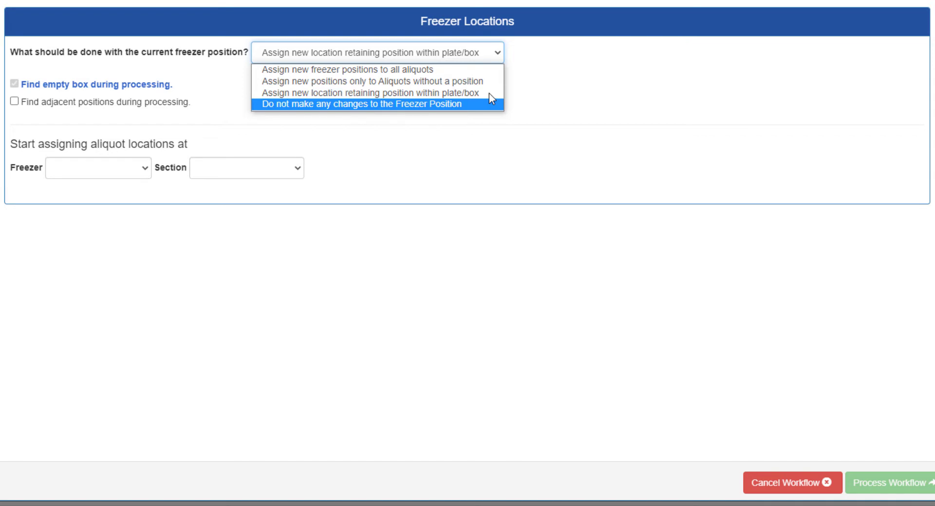
pyautogui.moveTo(488, 107)
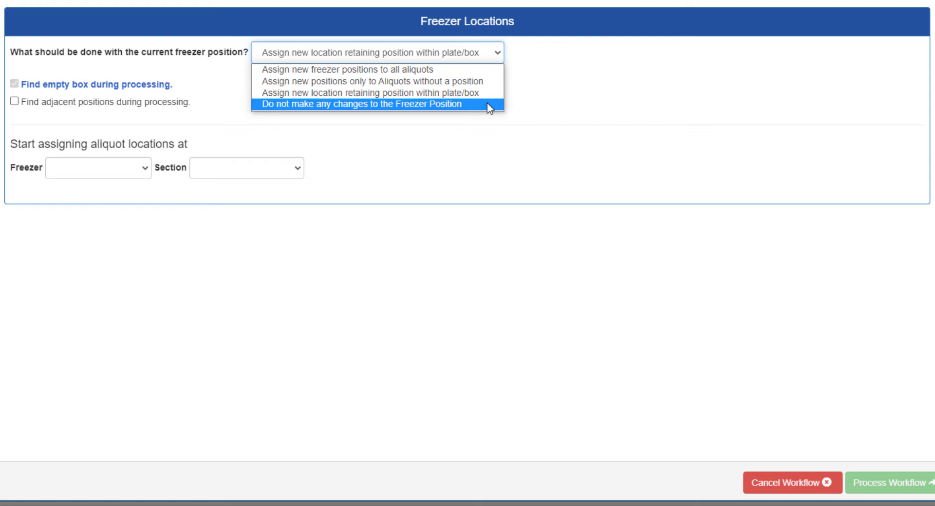
pyautogui.click(362, 104)
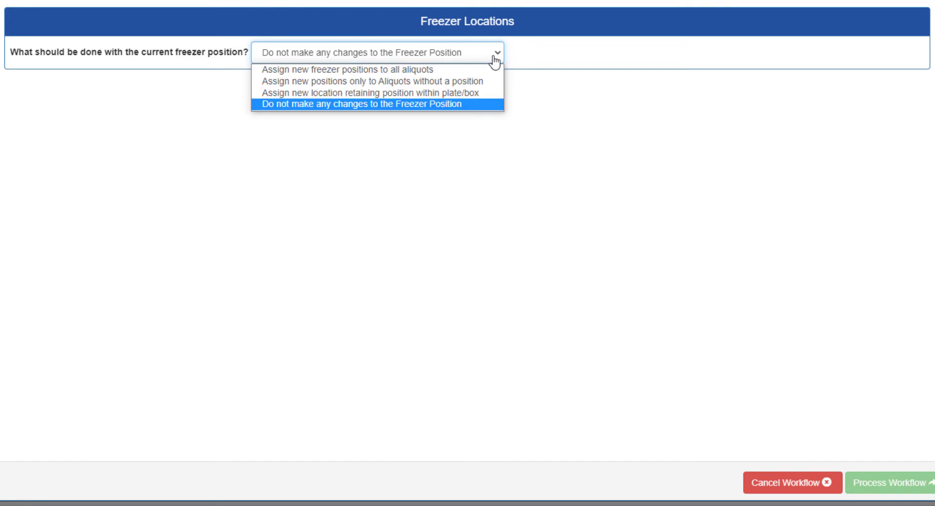
pyautogui.click(372, 92)
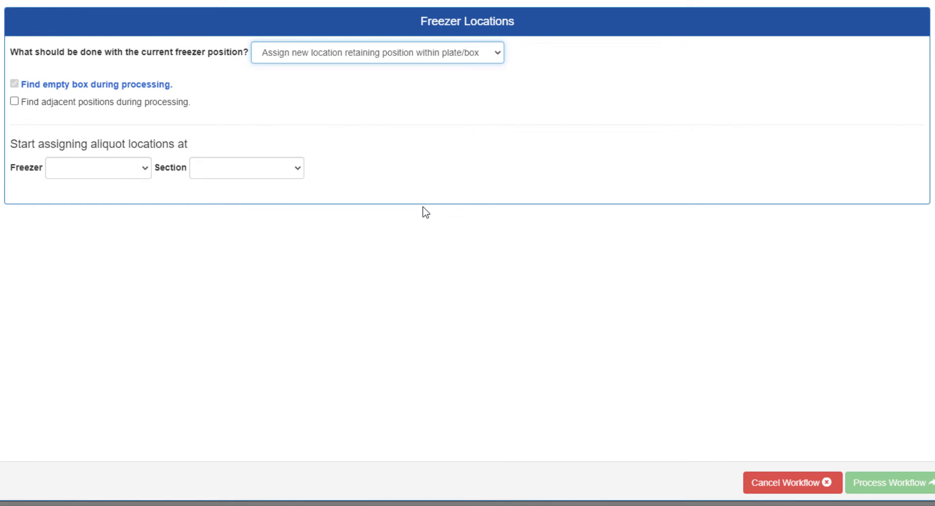
# Step: Set the starting location to Seth Freezer, Freezer One, shelf 5, rack A, box 1
pyautogui.click(97, 167)
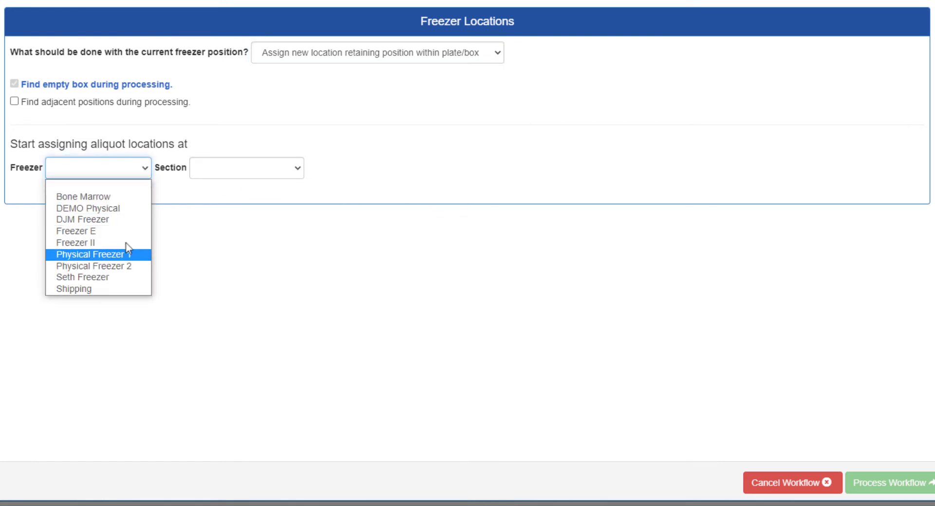
pyautogui.click(82, 277)
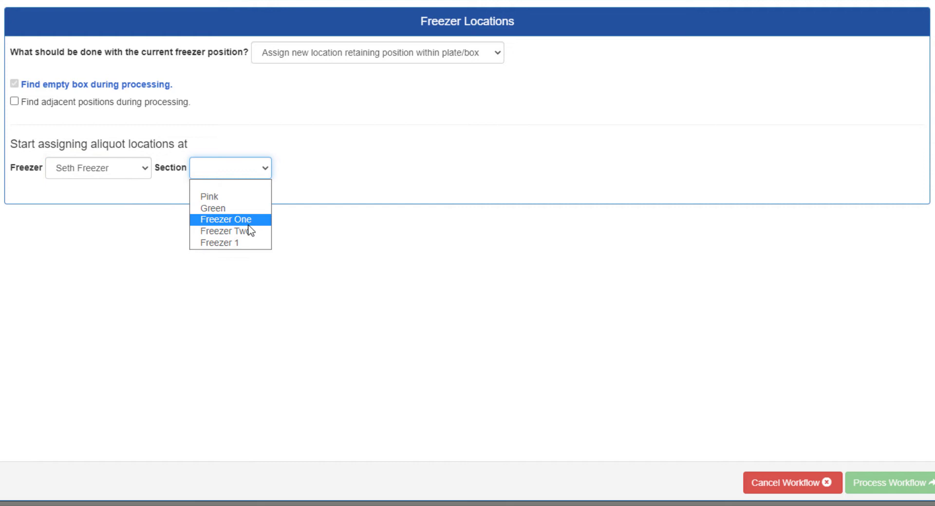
pyautogui.click(226, 219)
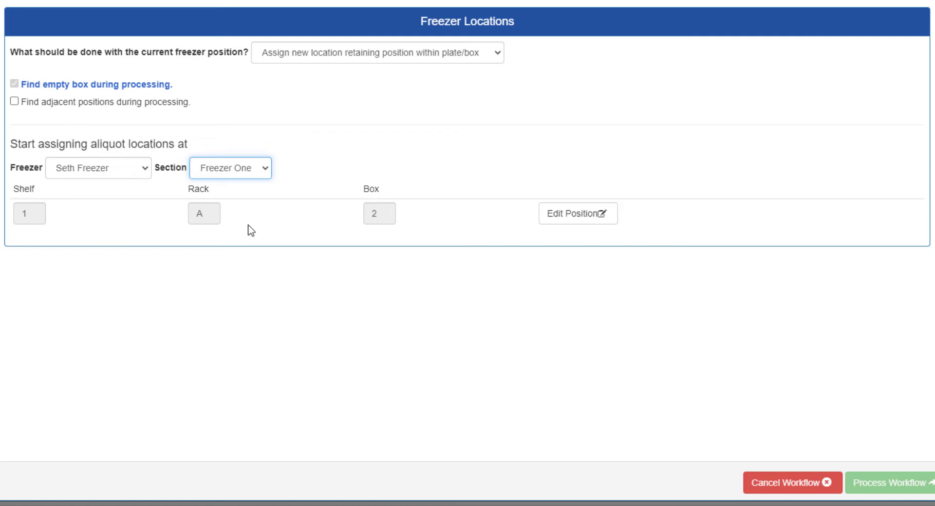
pyautogui.moveTo(286, 269)
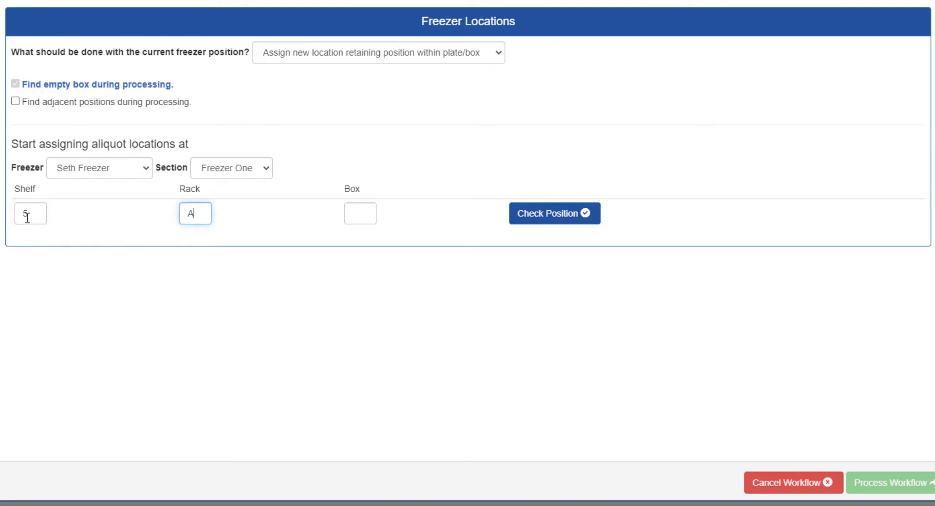
pyautogui.write('1')
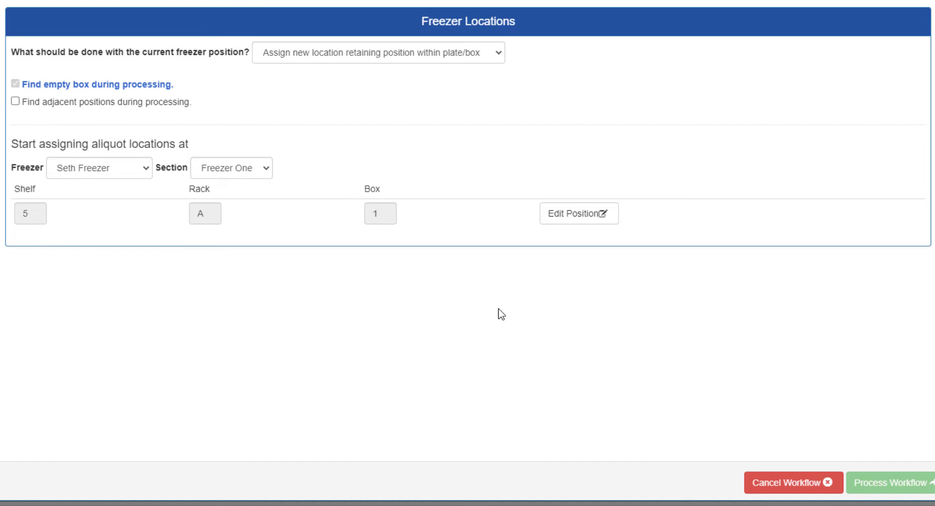
# Step: Review the included aliquots and process the Check In Video workflow (Run ID 81)
pyautogui.click(888, 483)
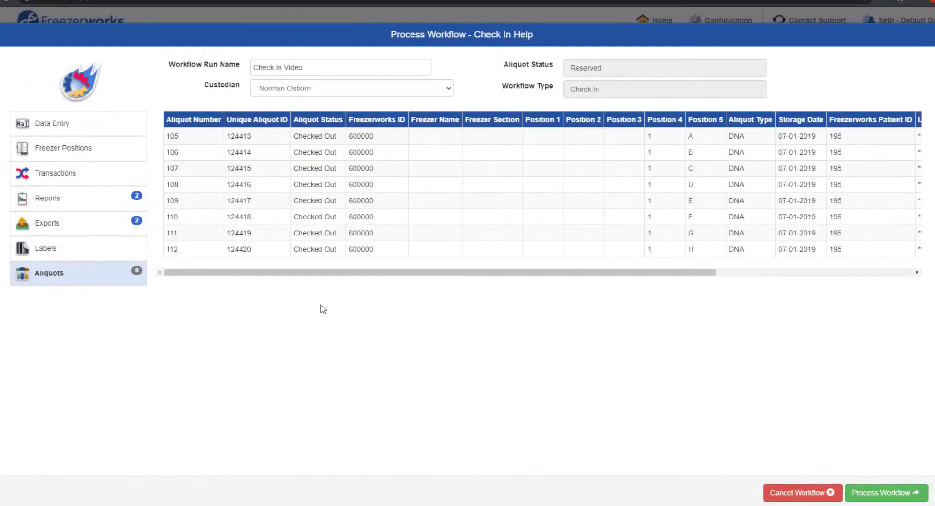
pyautogui.moveTo(569, 392)
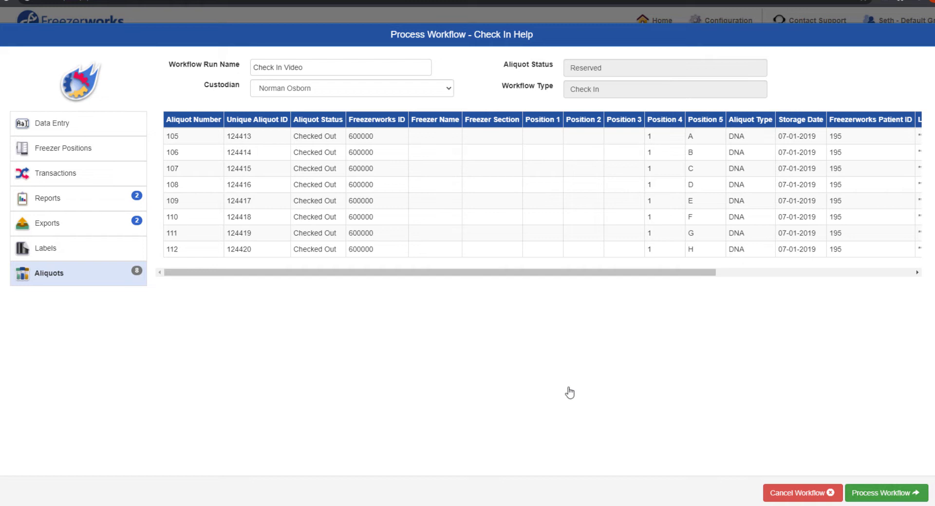
pyautogui.click(885, 493)
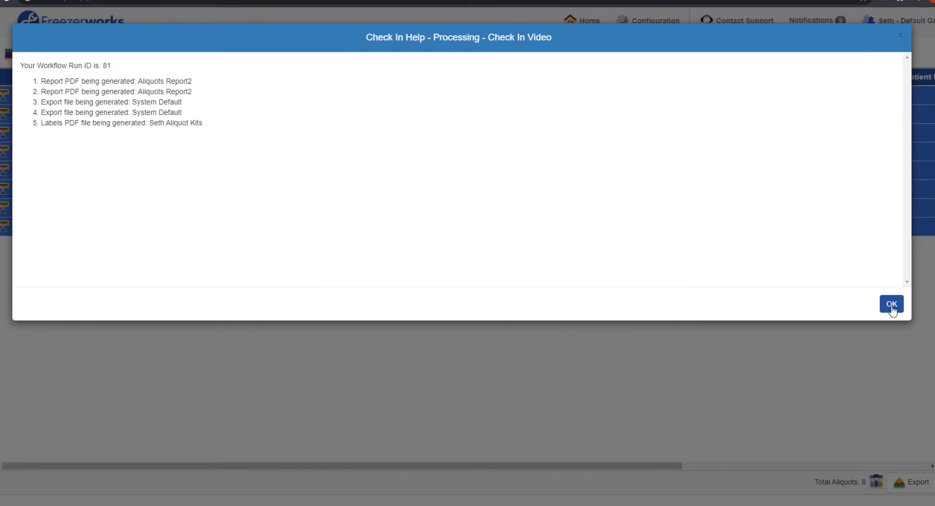
# Step: Dismiss the processing summary to return to the aliquot results
pyautogui.click(891, 304)
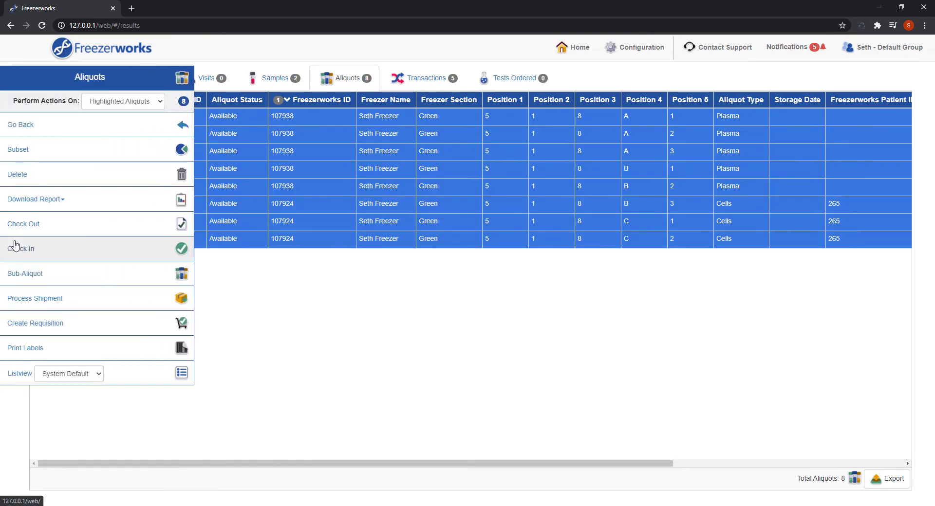
# Step: Start a Sub-Aliquot run on the highlighted aliquots using the Spin Workflow template
pyautogui.click(25, 274)
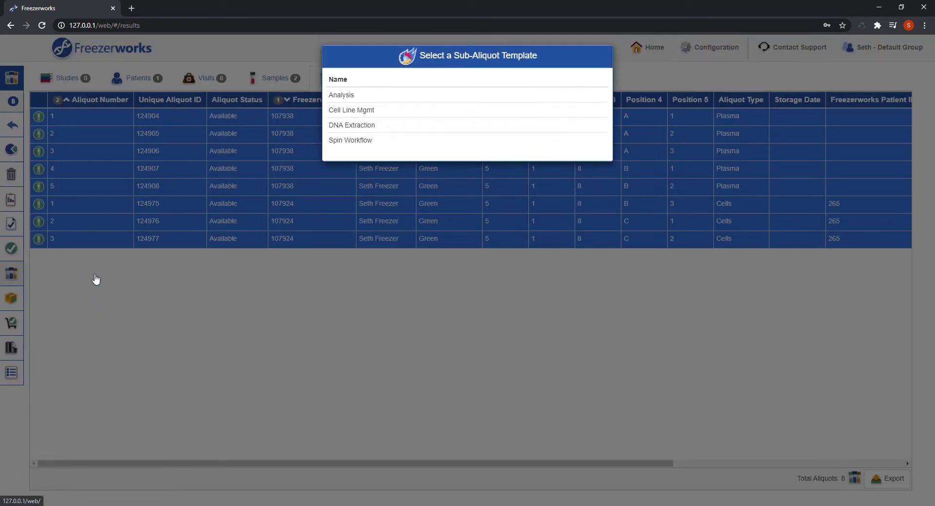
pyautogui.click(350, 139)
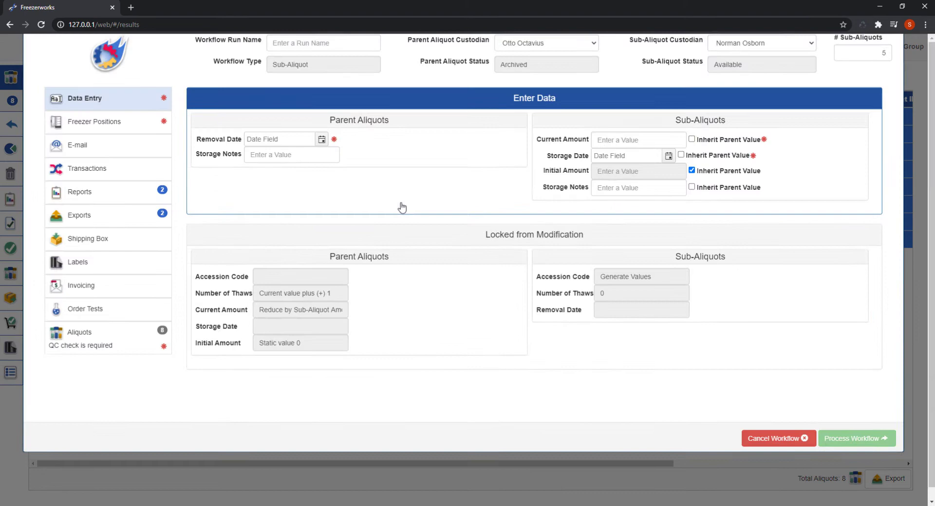
pyautogui.scroll(3)
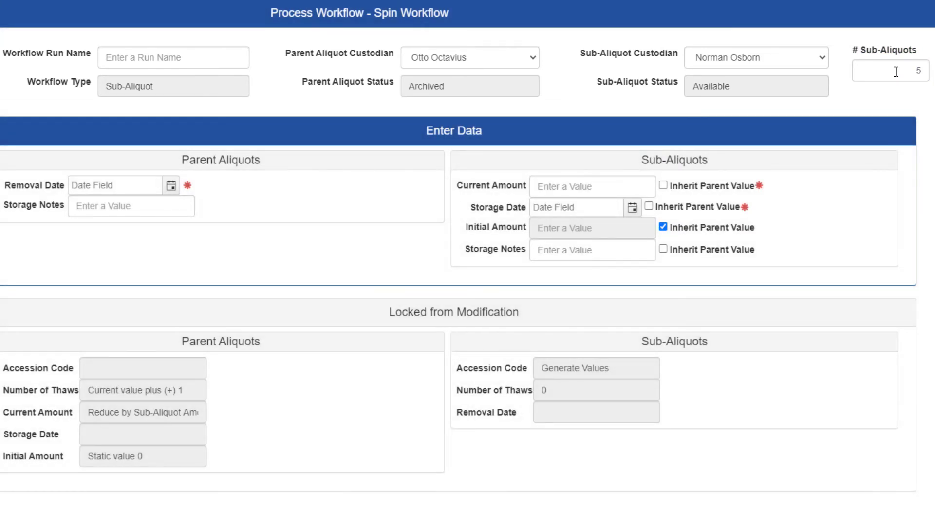
pyautogui.moveTo(896, 76)
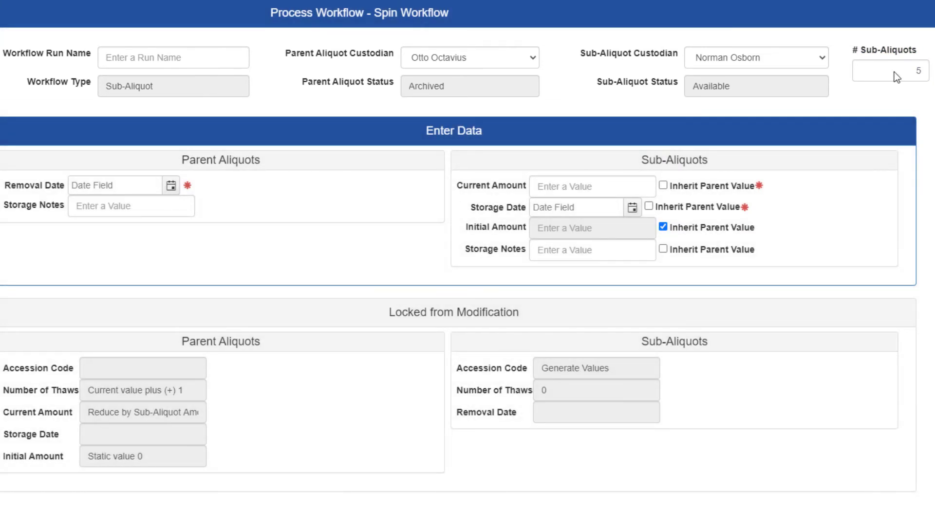
pyautogui.moveTo(519, 107)
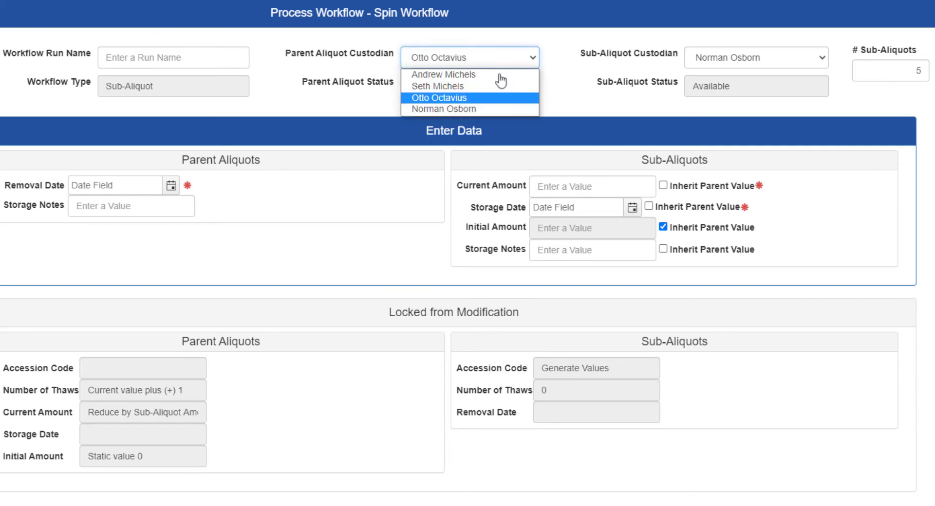
pyautogui.click(437, 86)
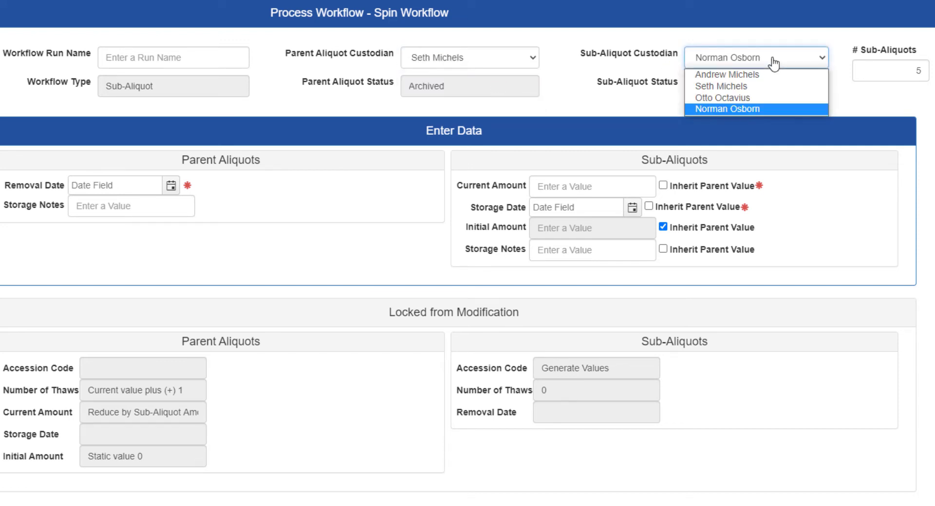
pyautogui.click(727, 108)
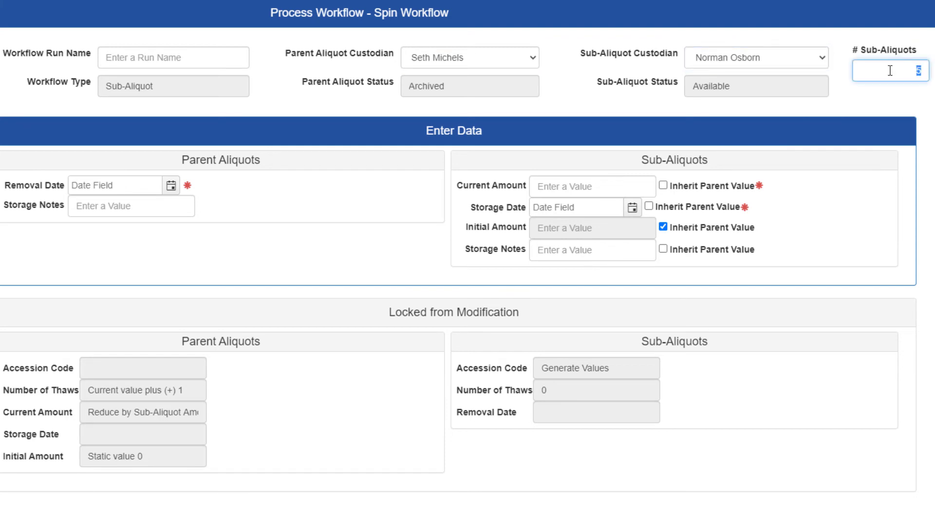
pyautogui.write('3')
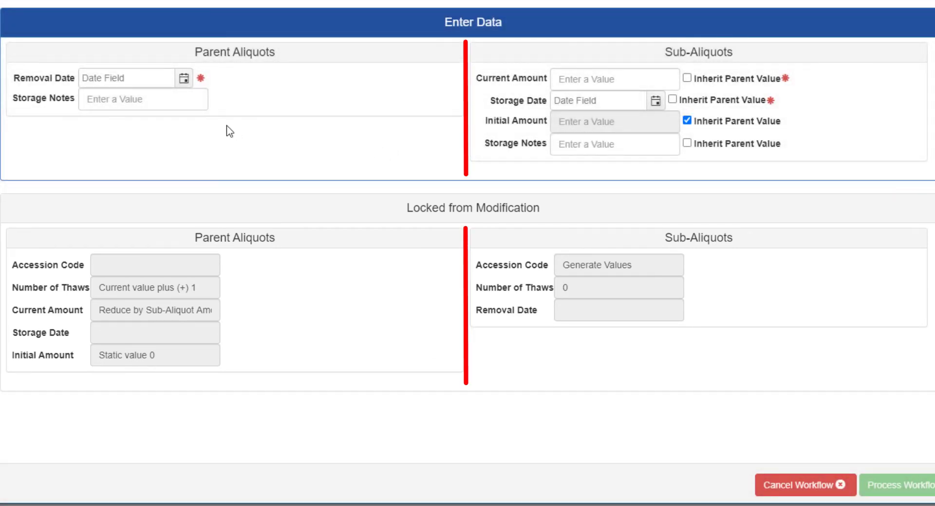
pyautogui.moveTo(452, 113)
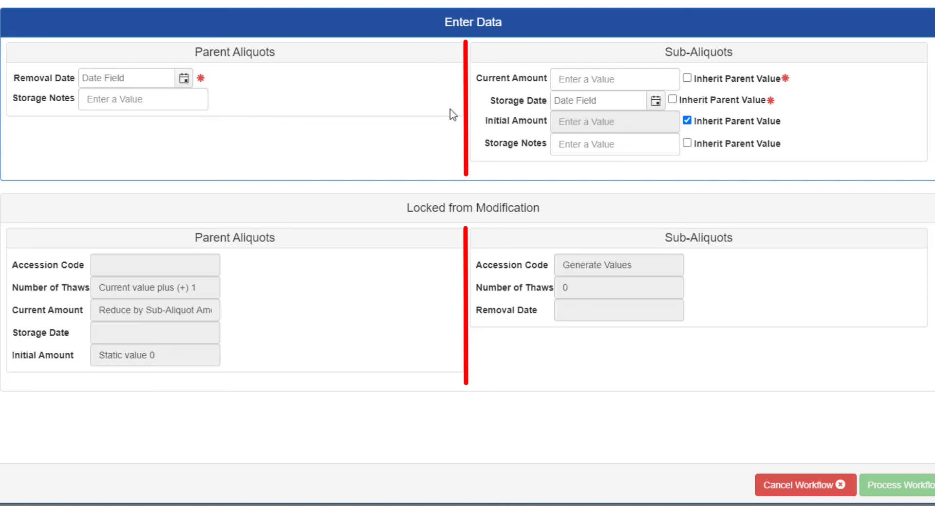
# Step: Set sub-aliquot amount 5, storage date 11-18-2020, and inherit parent Storage Notes
pyautogui.write('5')
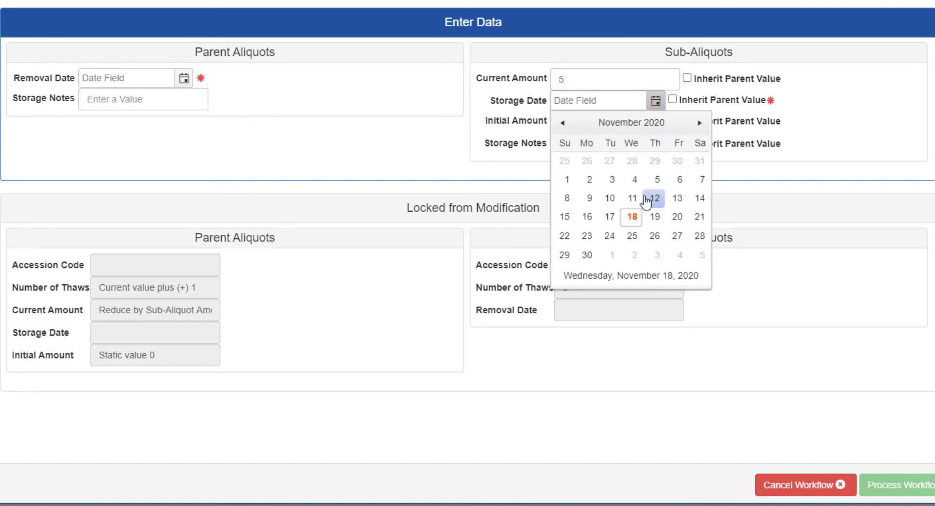
pyautogui.click(630, 216)
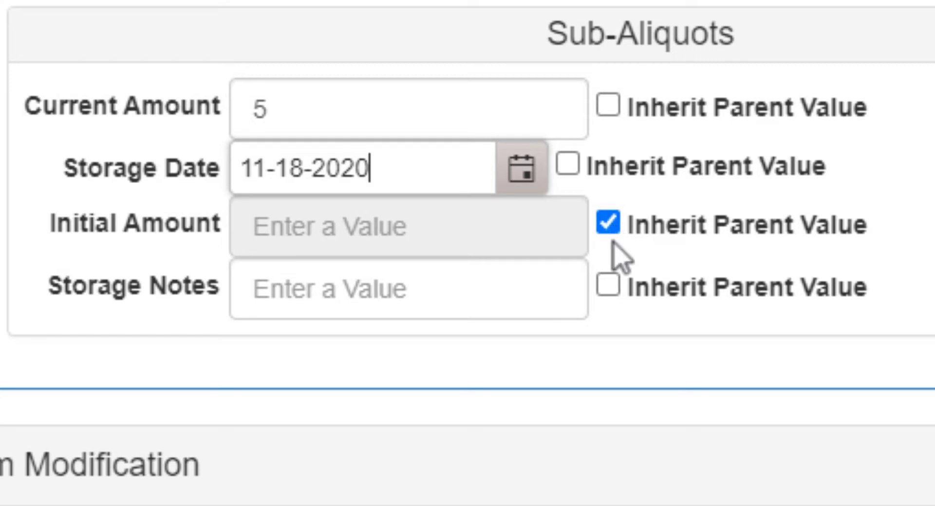
pyautogui.click(606, 287)
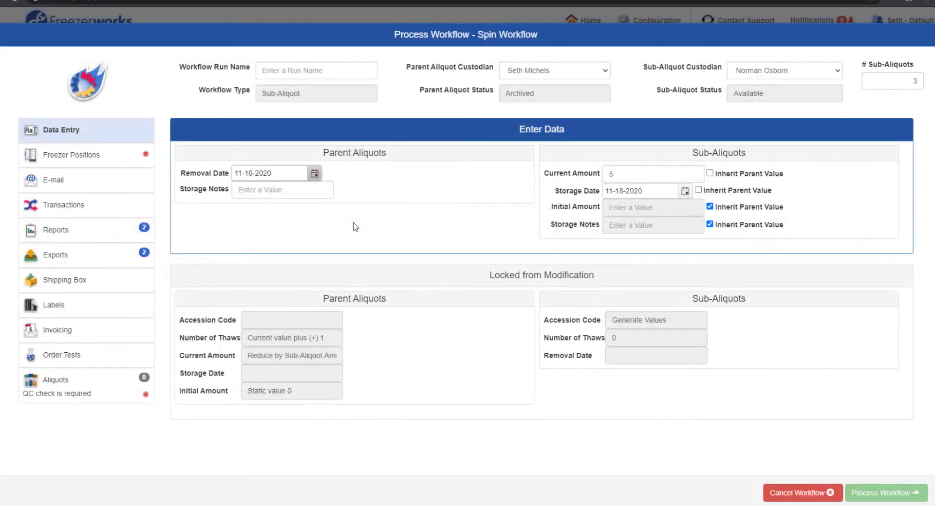
# Step: Keep 'Assign new freezer positions to all aliquots' and choose the parent aliquots' freezer
pyautogui.click(73, 155)
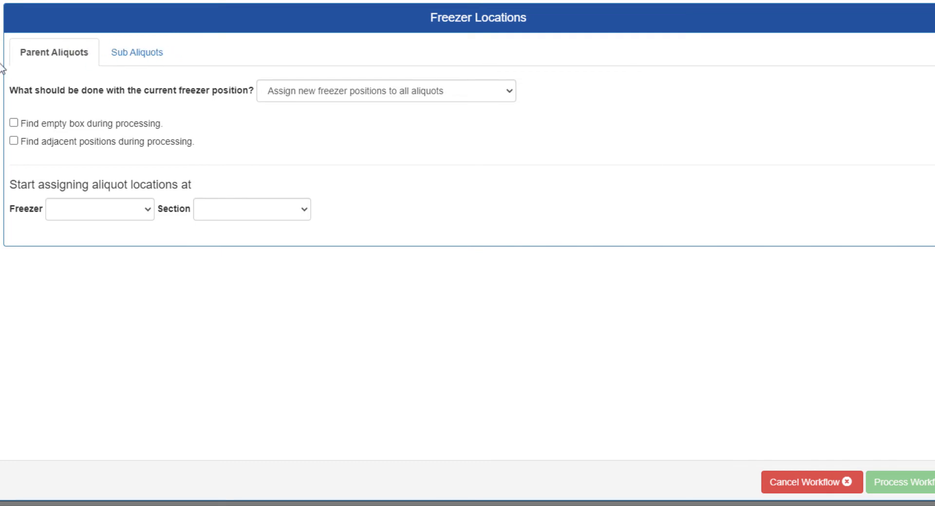
pyautogui.moveTo(497, 100)
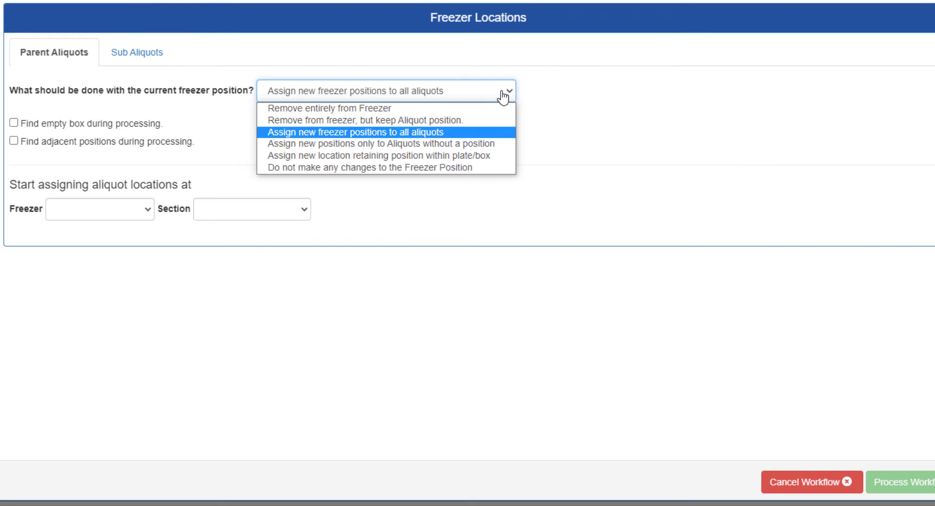
pyautogui.click(353, 132)
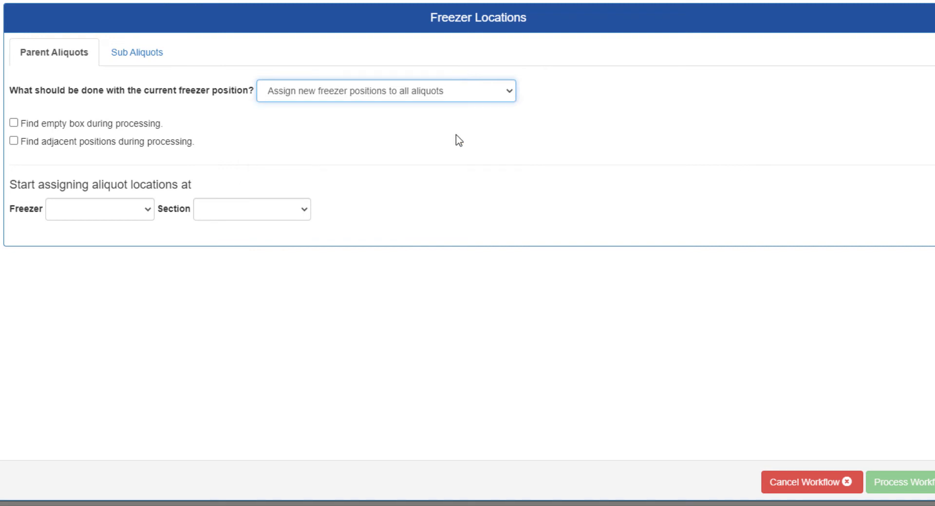
pyautogui.click(99, 208)
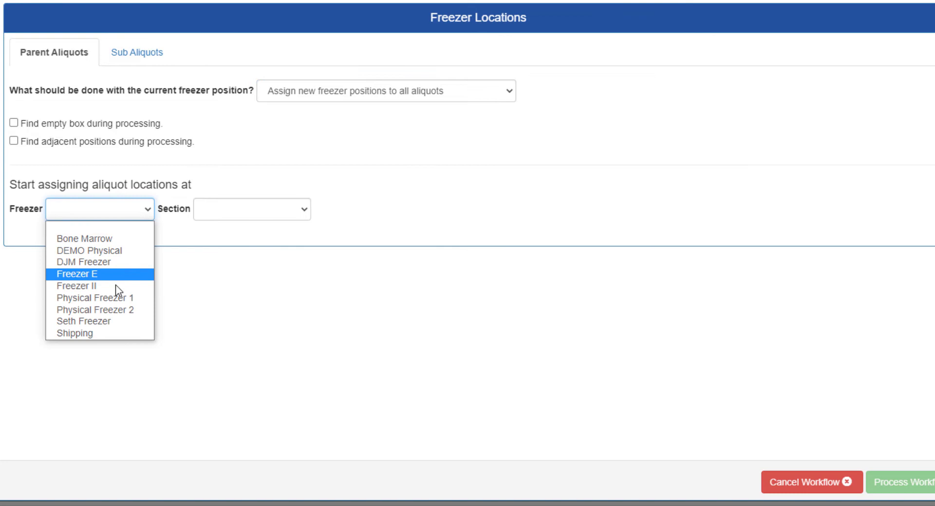
pyautogui.click(77, 286)
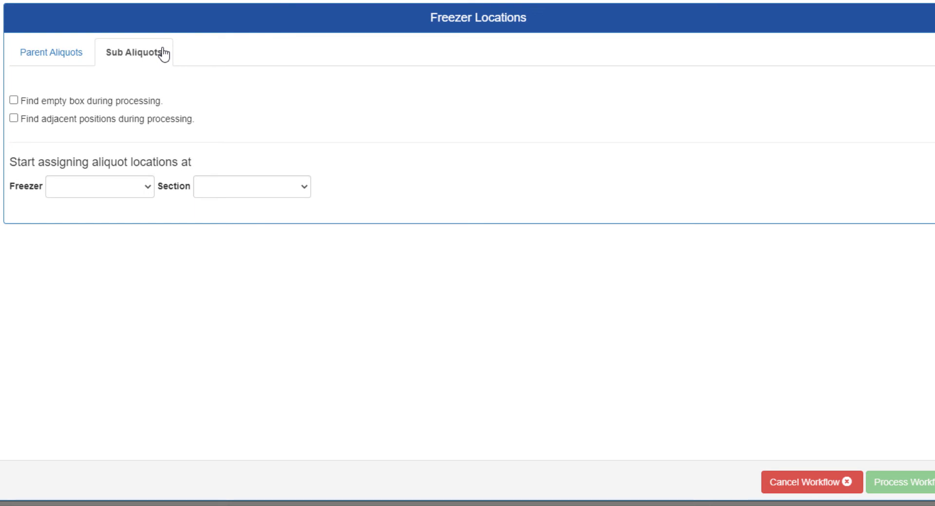
# Step: Choose the starting freezer for sub-aliquots and list its sections
pyautogui.click(99, 186)
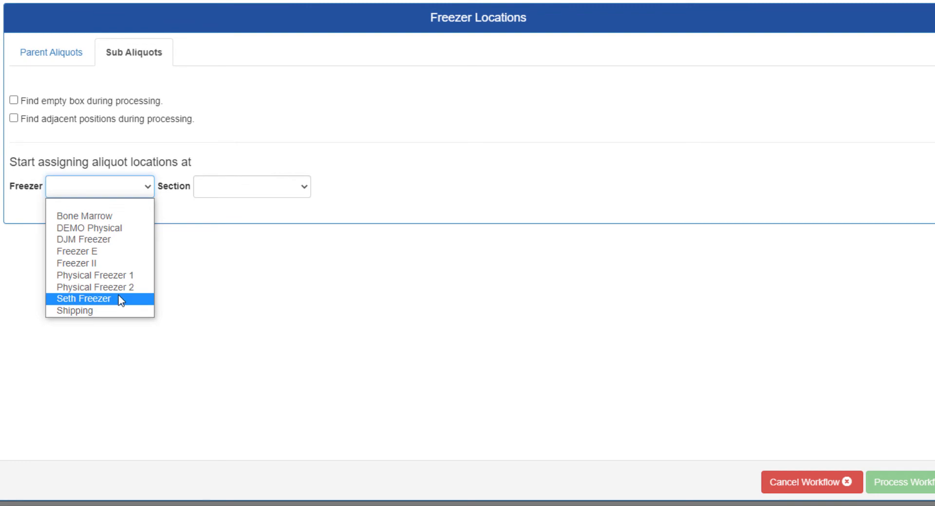
pyautogui.click(84, 298)
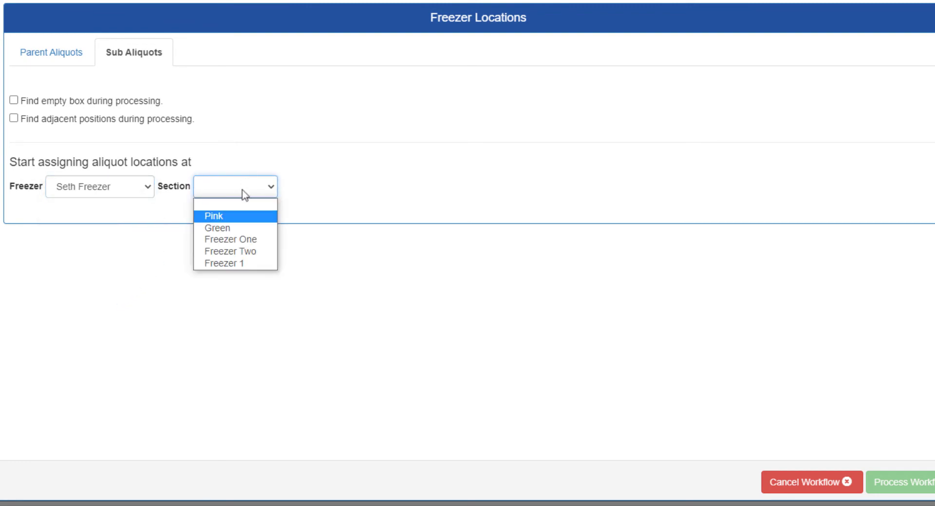
pyautogui.click(216, 228)
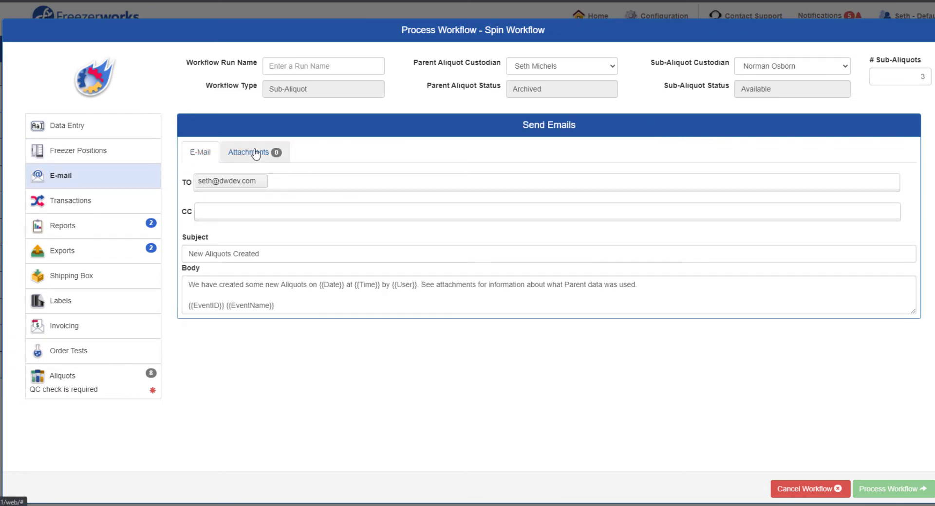
# Step: Attach System Default (Parent), Aliquots Report1 (Sub) and Aliquots Report2 to the email
pyautogui.click(253, 152)
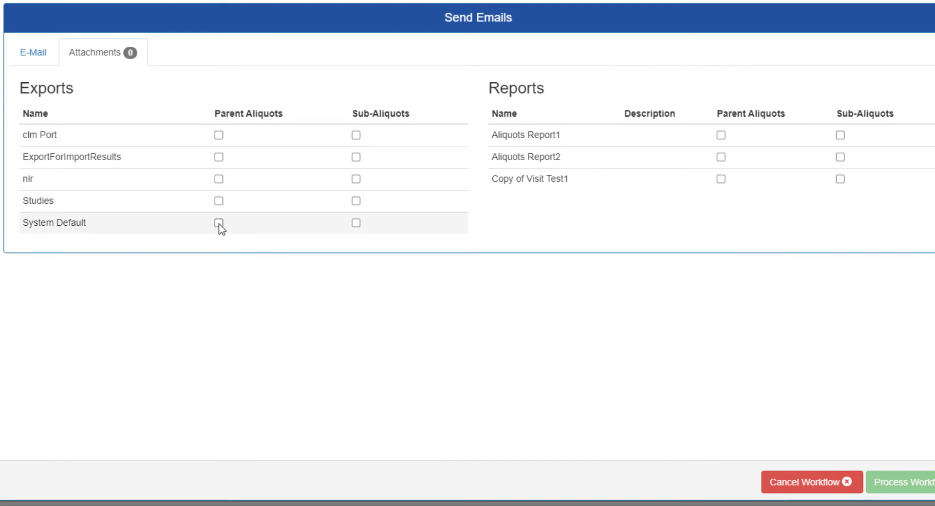
pyautogui.click(218, 222)
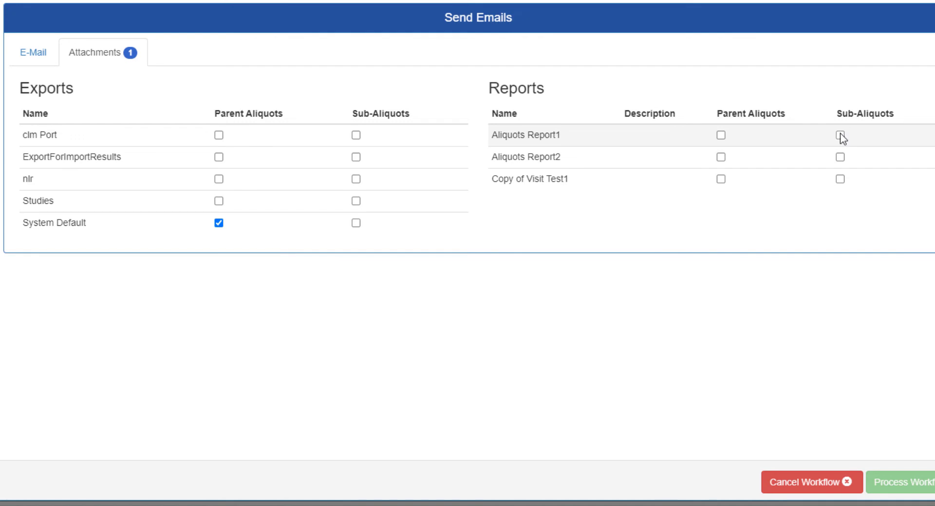
pyautogui.click(840, 134)
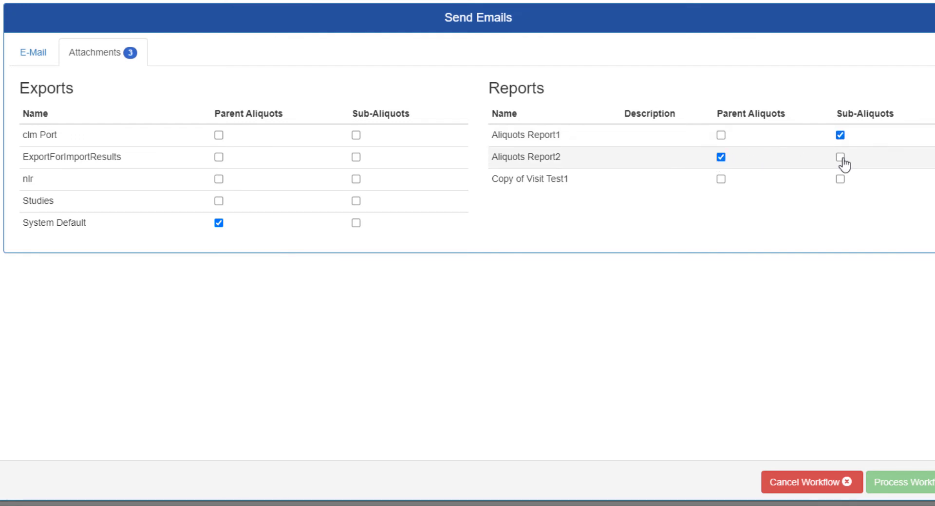
pyautogui.click(841, 157)
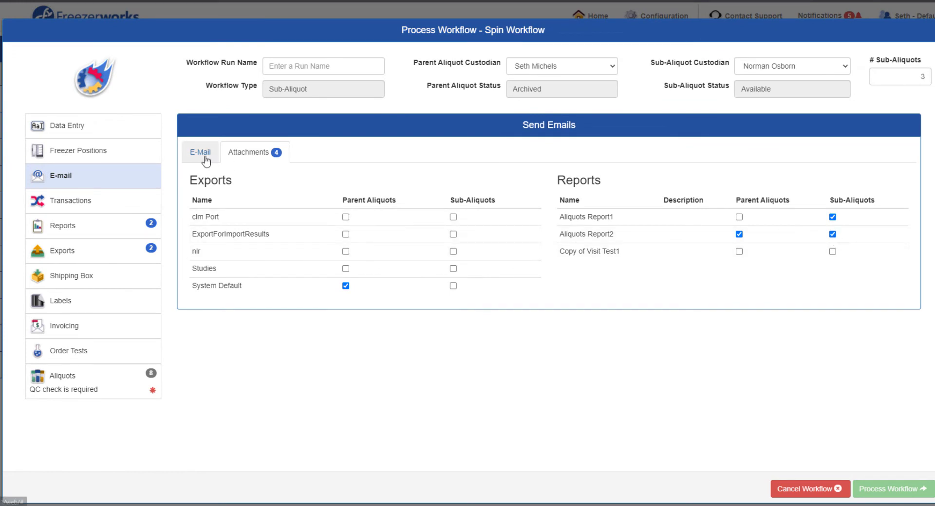
# Step: Record a Storage transaction with the note 'Storing these Aliquots'
pyautogui.click(73, 200)
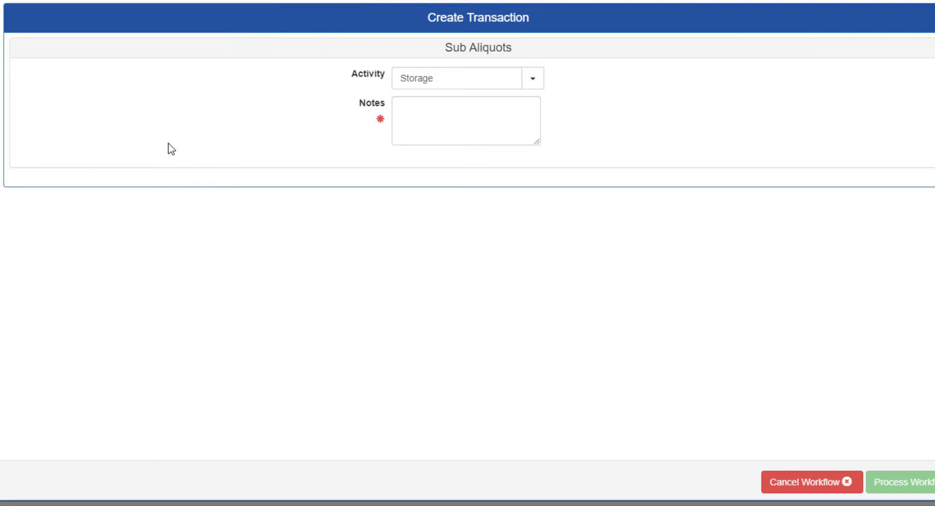
pyautogui.write('Storing these A')
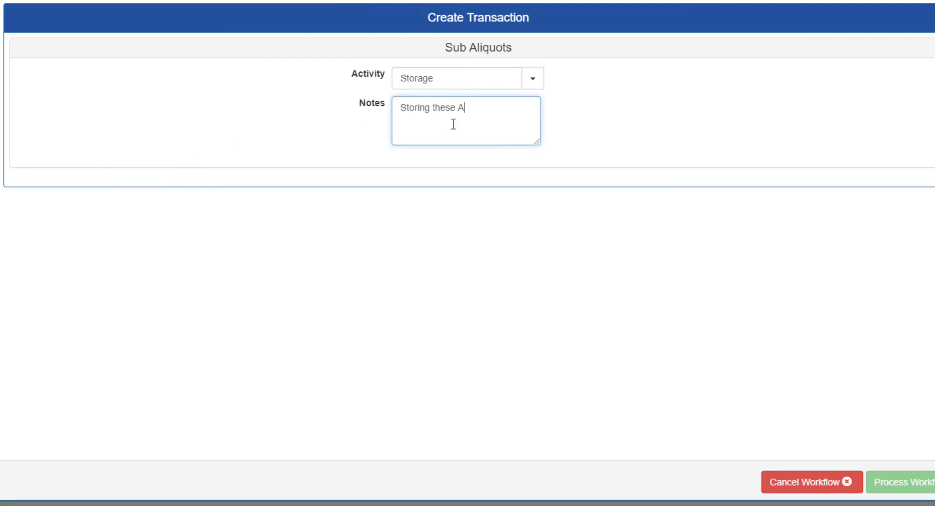
pyautogui.write('liquots')
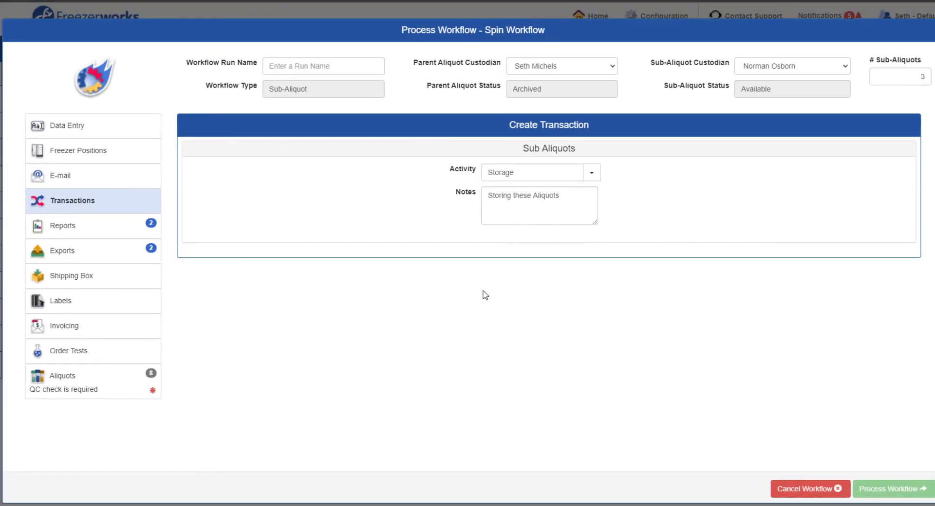
pyautogui.moveTo(155, 237)
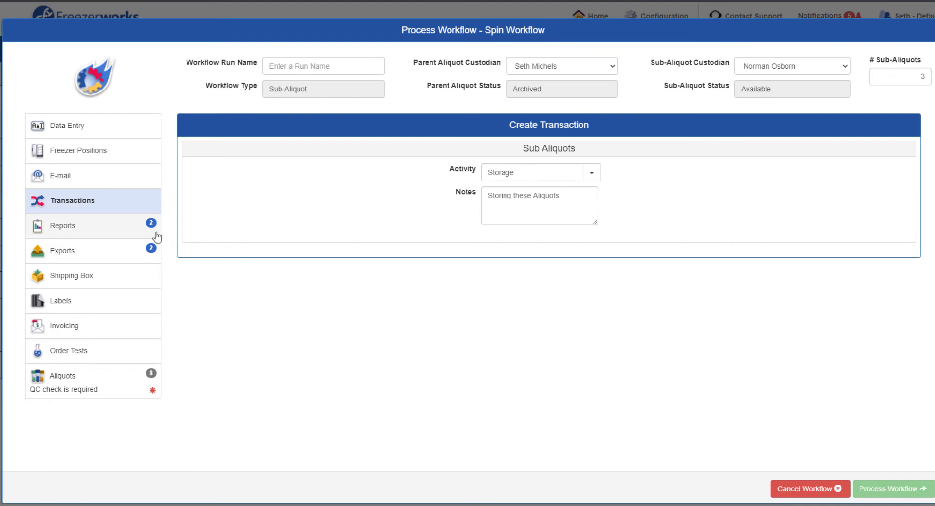
# Step: Leave the System Default export on Before Process and Sub-Aliquots only, with After Process unchecked
pyautogui.click(62, 250)
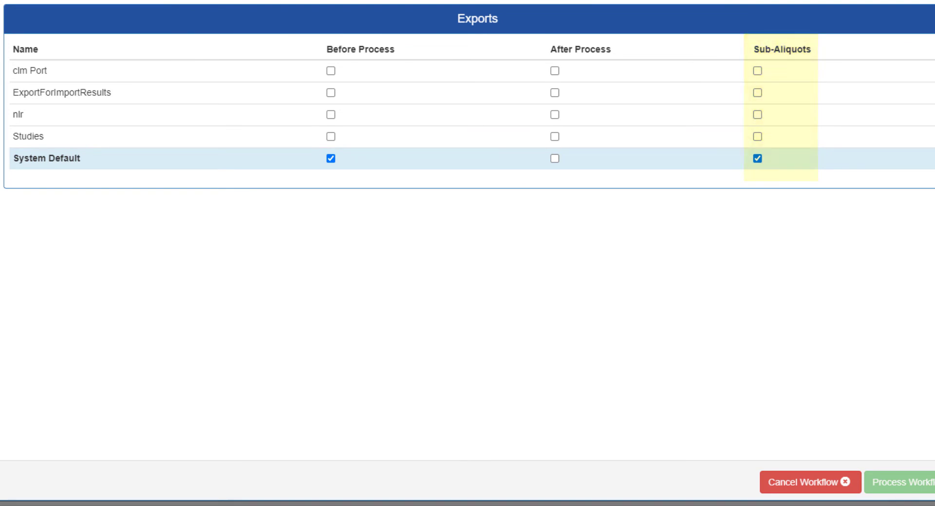
pyautogui.moveTo(446, 168)
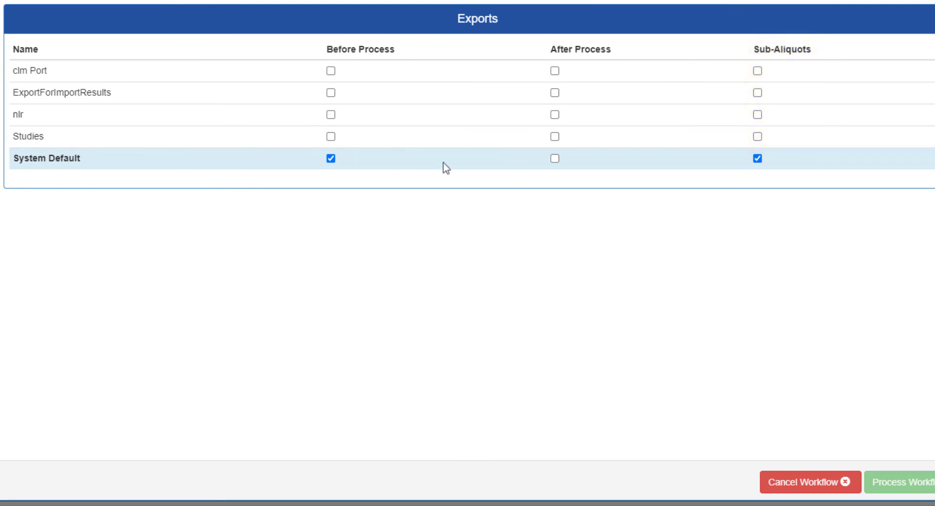
pyautogui.moveTo(554, 159)
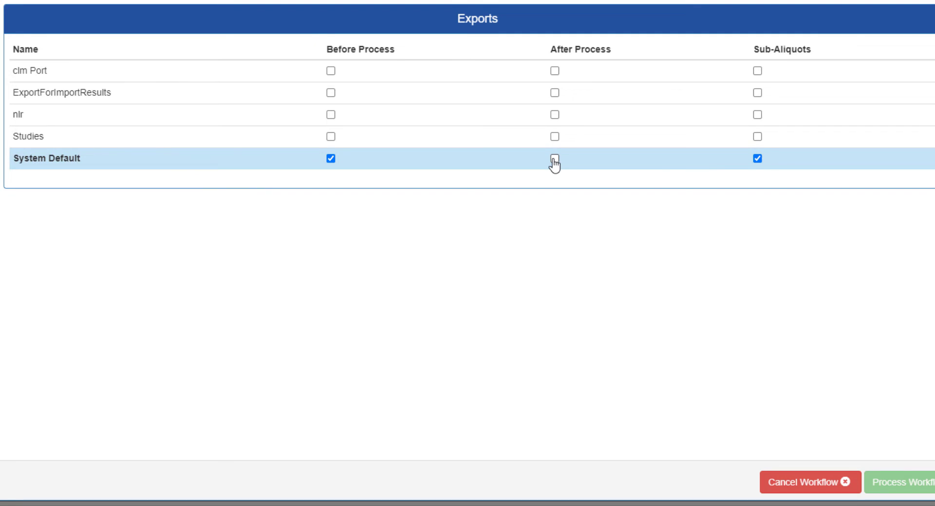
pyautogui.click(554, 158)
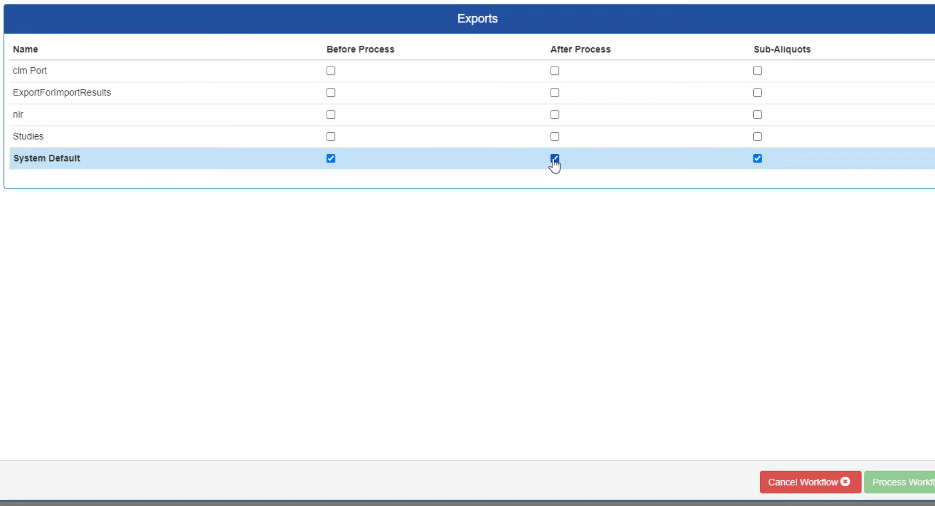
pyautogui.click(554, 159)
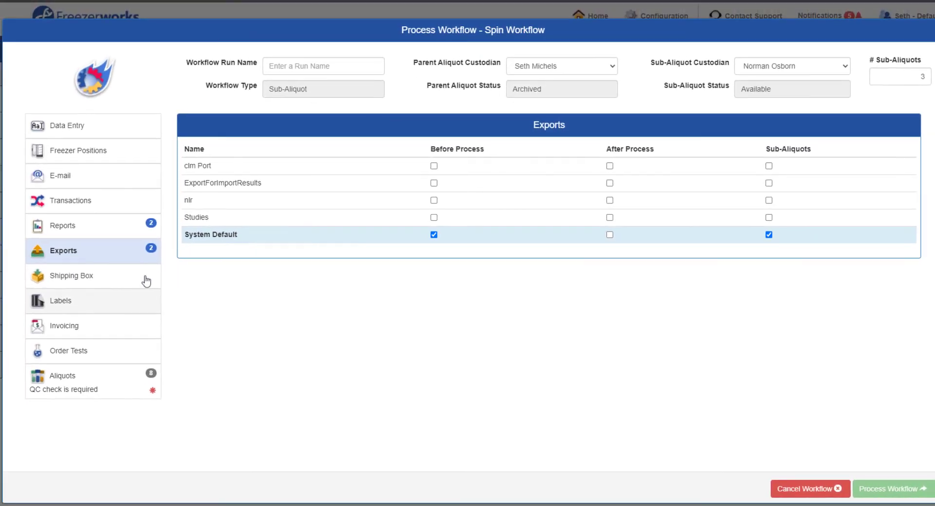
# Step: Set the shipping box to hold sub-aliquots only
pyautogui.click(70, 276)
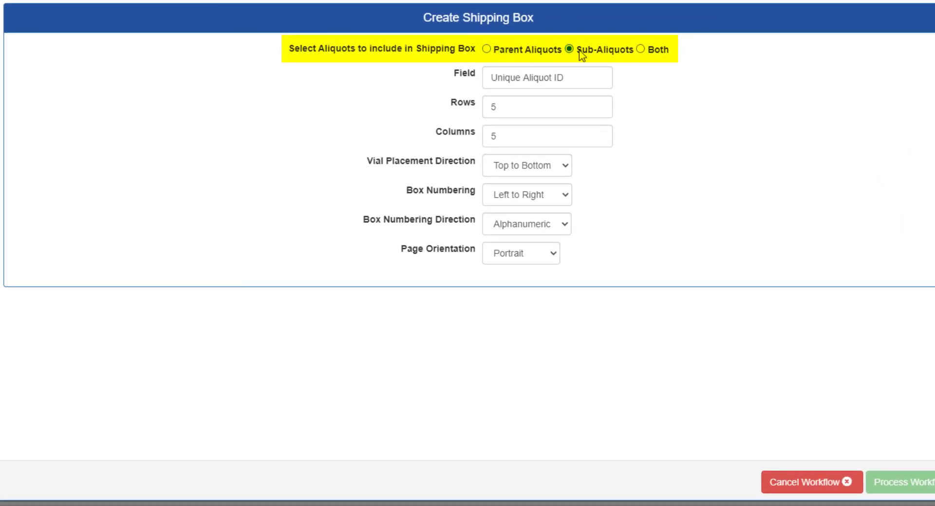
pyautogui.click(641, 50)
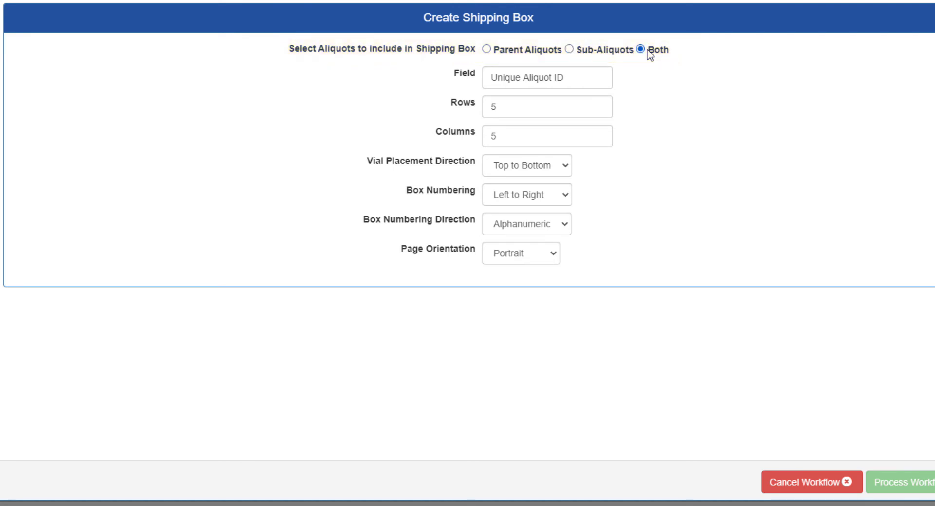
pyautogui.click(578, 69)
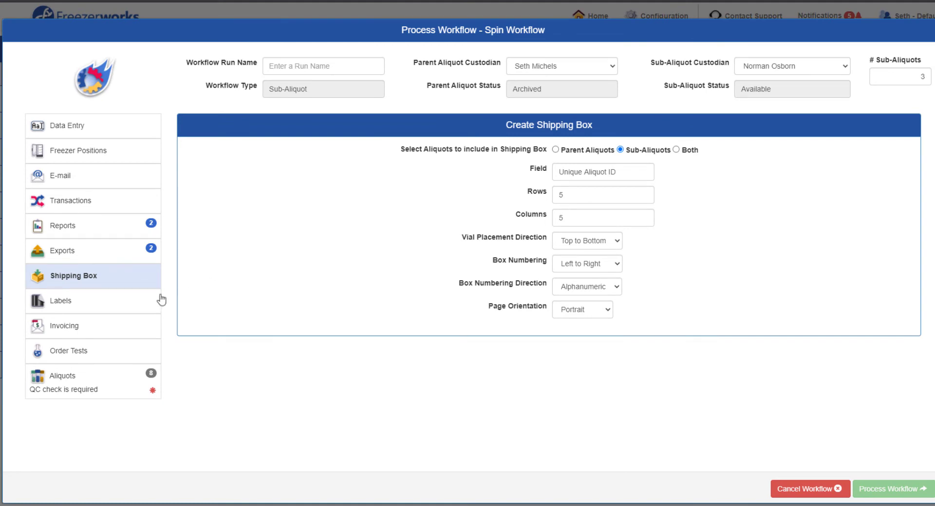
# Step: Print one Freezerworks ID label per parent and the aliquot kits label for sub-aliquots
pyautogui.click(61, 301)
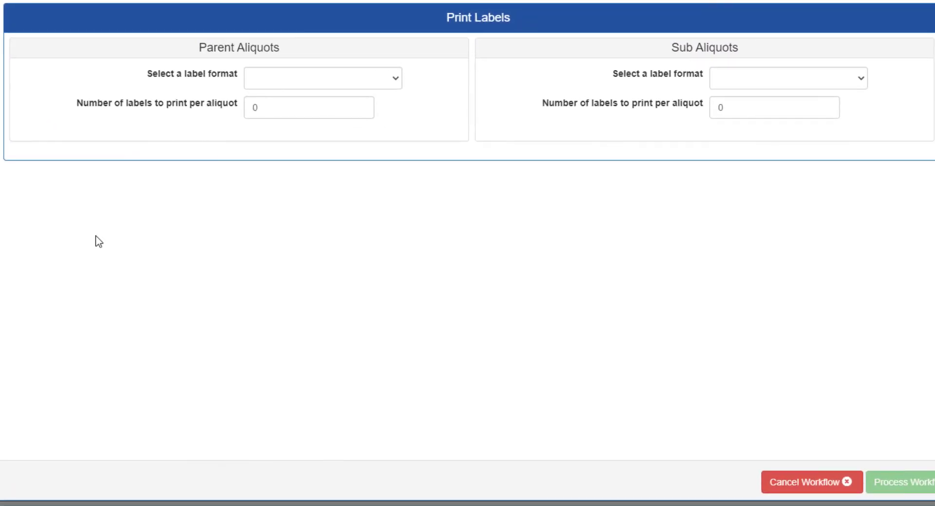
pyautogui.click(322, 77)
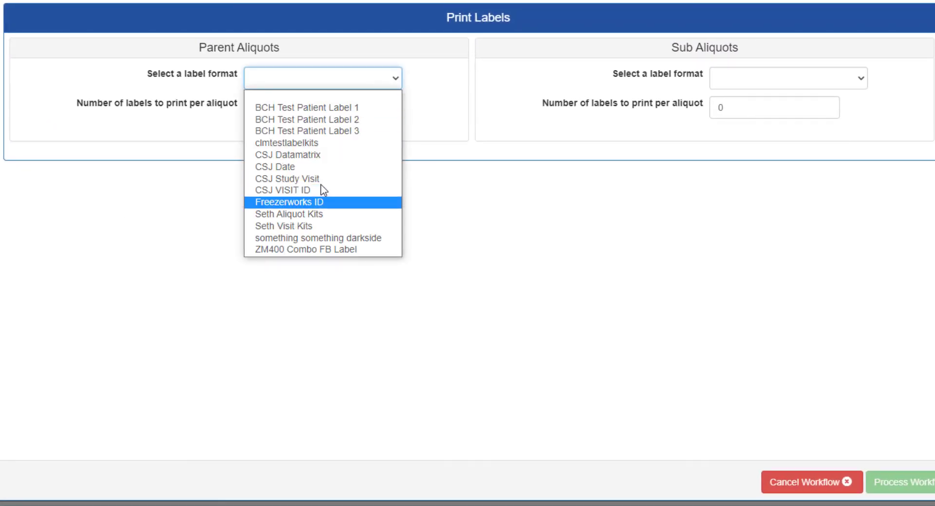
pyautogui.click(288, 201)
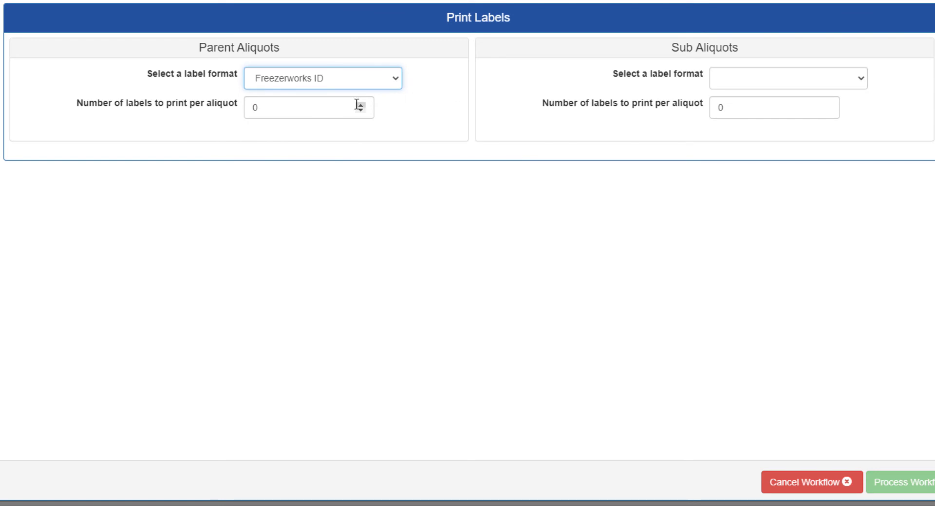
pyautogui.click(787, 78)
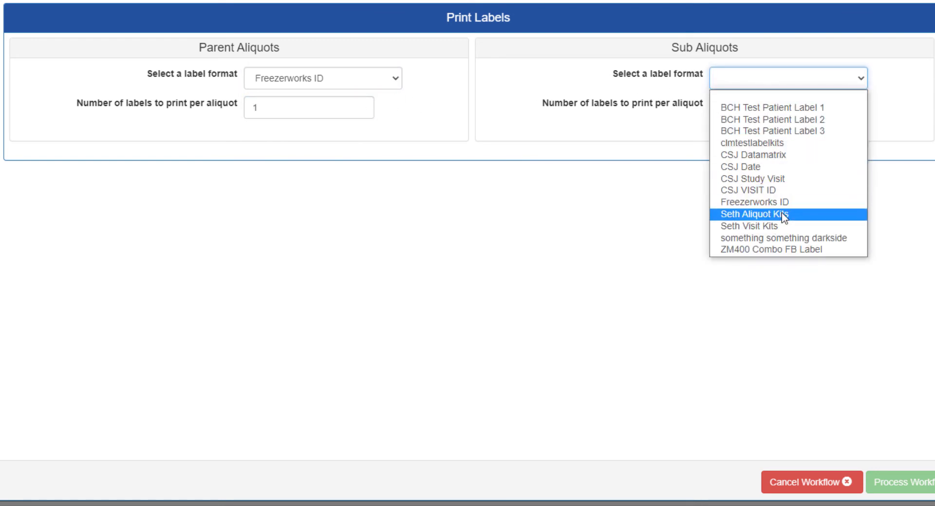
pyautogui.click(754, 214)
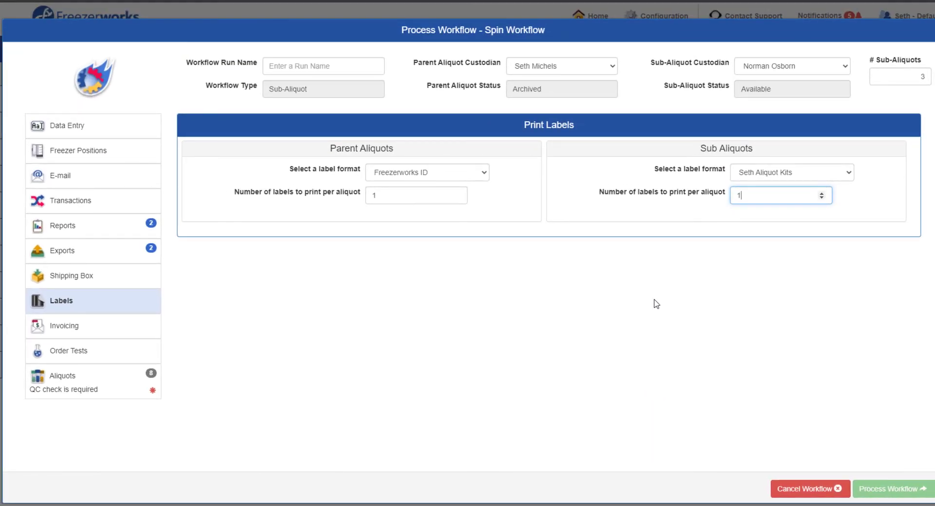
pyautogui.moveTo(105, 330)
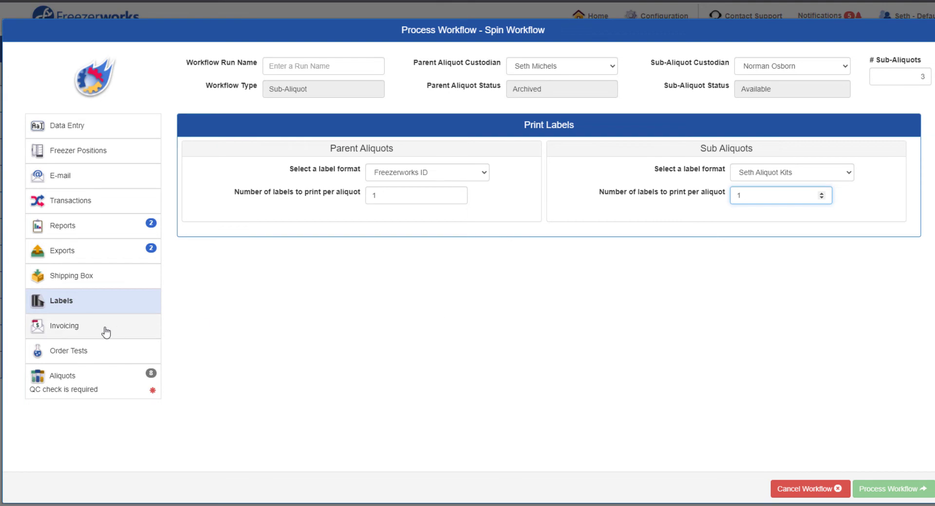
# Step: In Order Tests under Invoicing, check Parent Aliquots for the CBC row
pyautogui.click(64, 325)
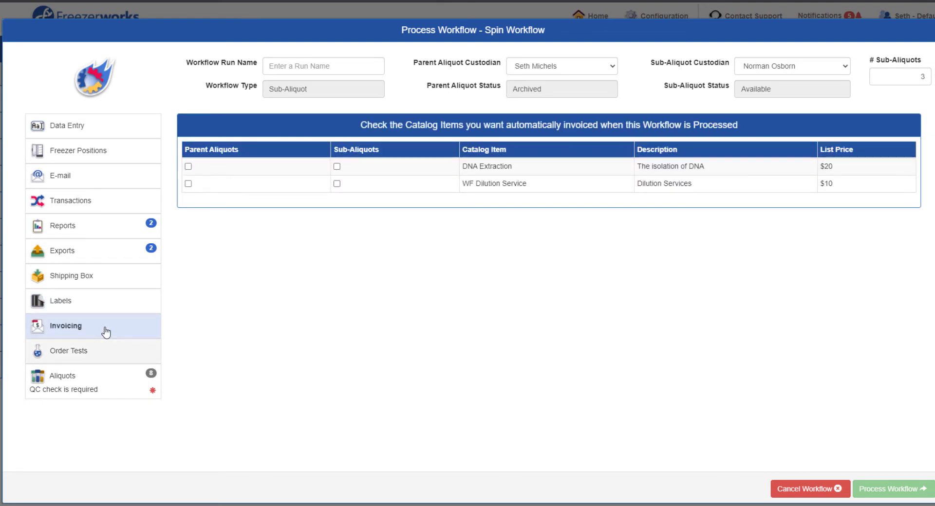
pyautogui.click(70, 351)
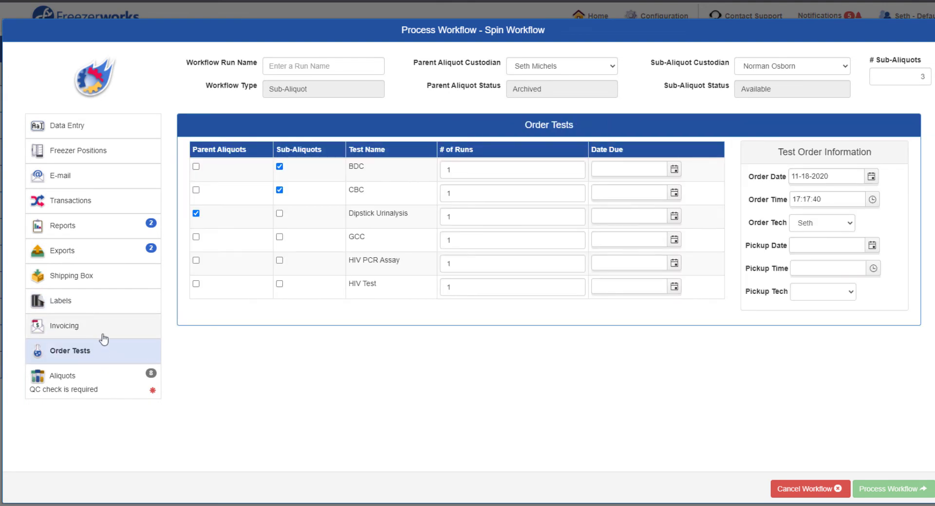
pyautogui.click(65, 325)
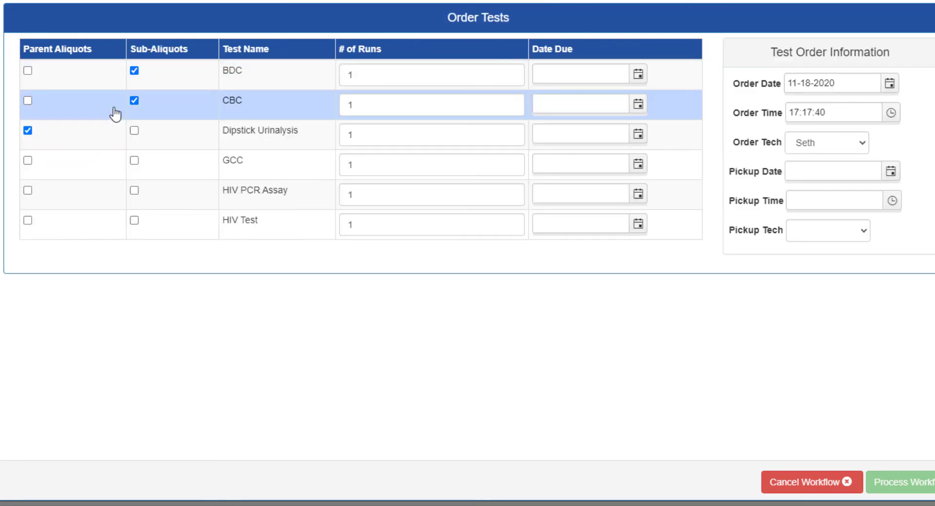
pyautogui.click(27, 101)
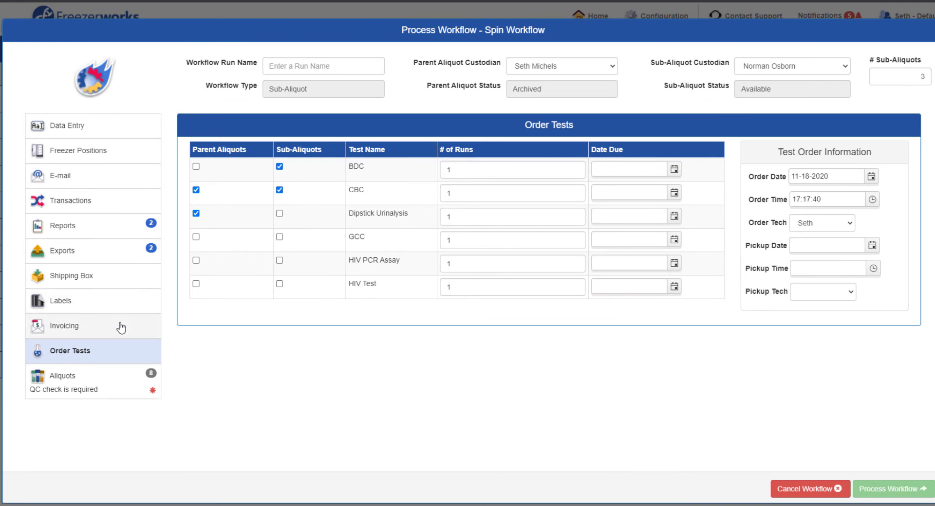
# Step: Enter Unique Aliquot ID 124904 in the QC Check Value field to match the aliquots
pyautogui.click(62, 376)
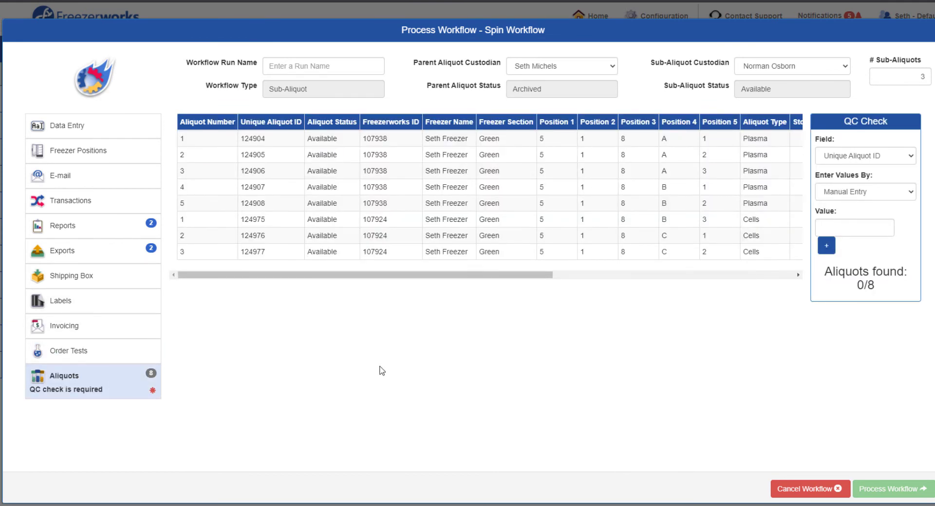
pyautogui.click(854, 228)
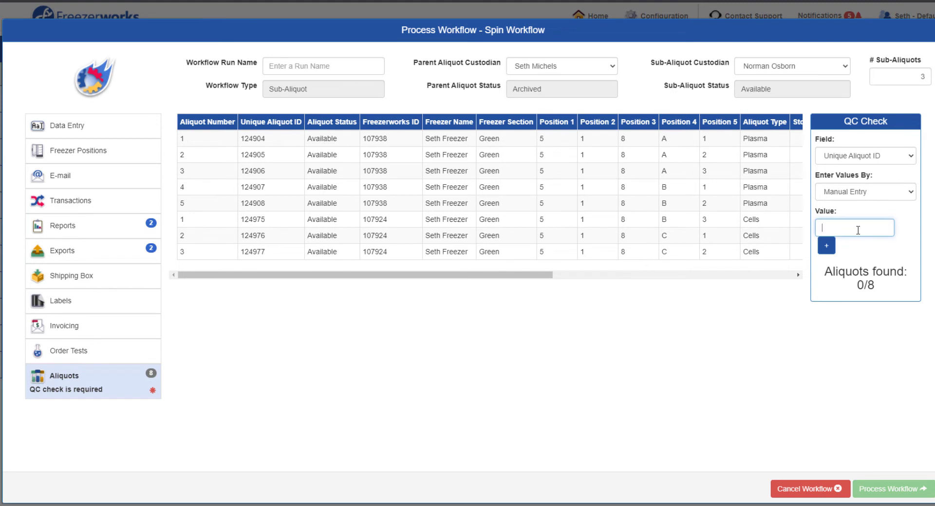
pyautogui.write('124904')
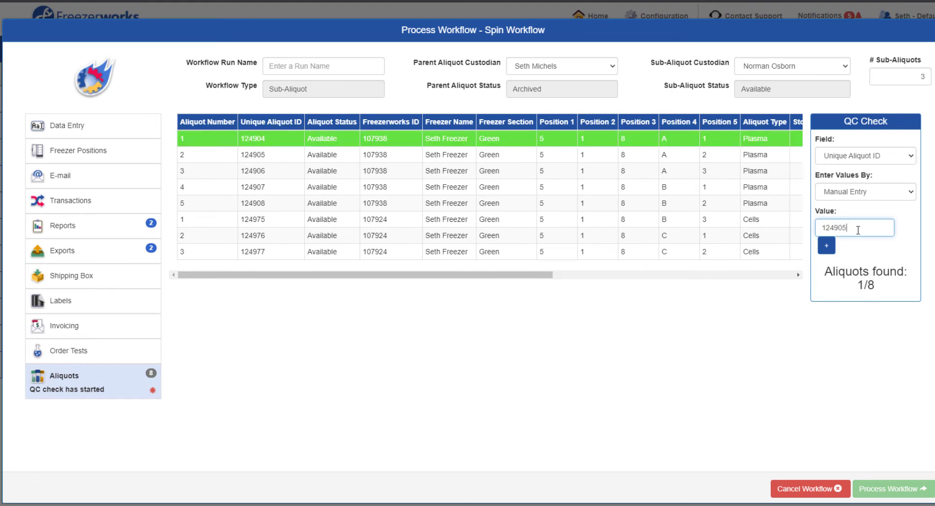
pyautogui.click(824, 245)
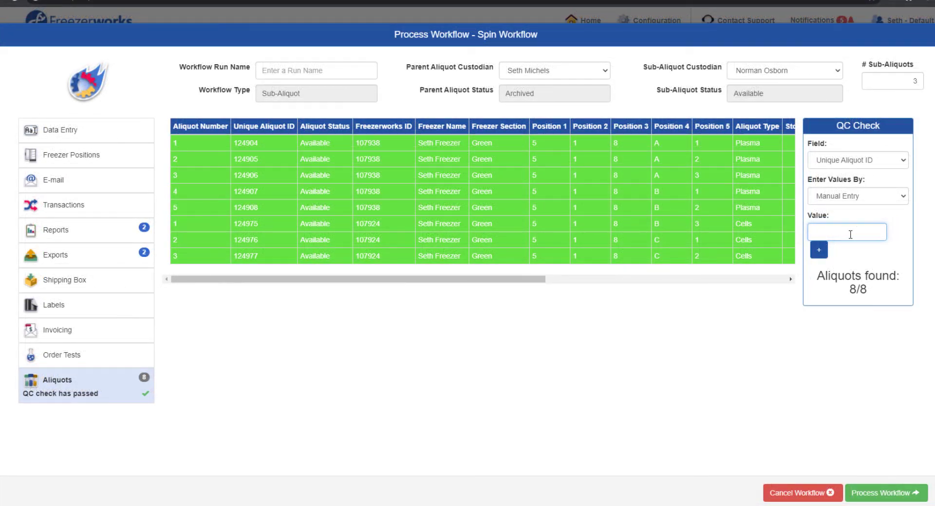
# Step: Process the Spin workflow as run 78, archiving parents and listing the new sub-aliquots
pyautogui.click(846, 232)
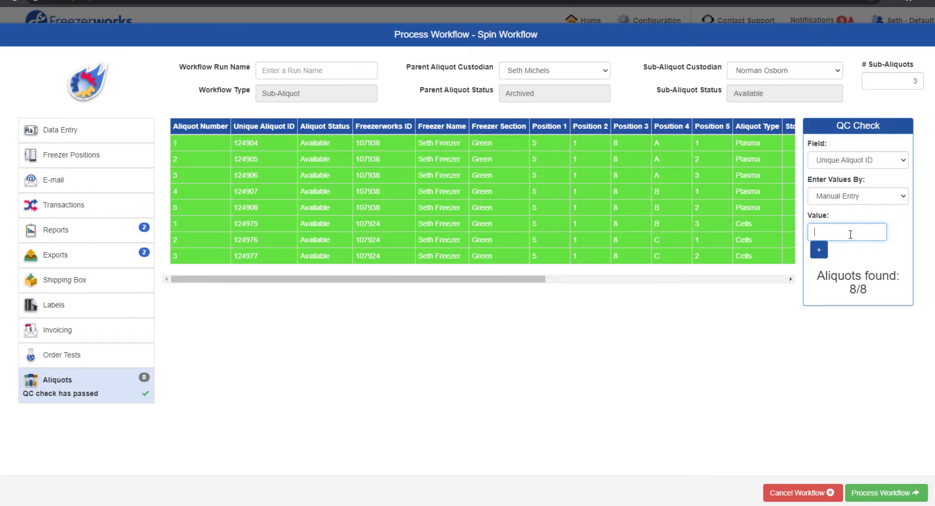
pyautogui.click(885, 493)
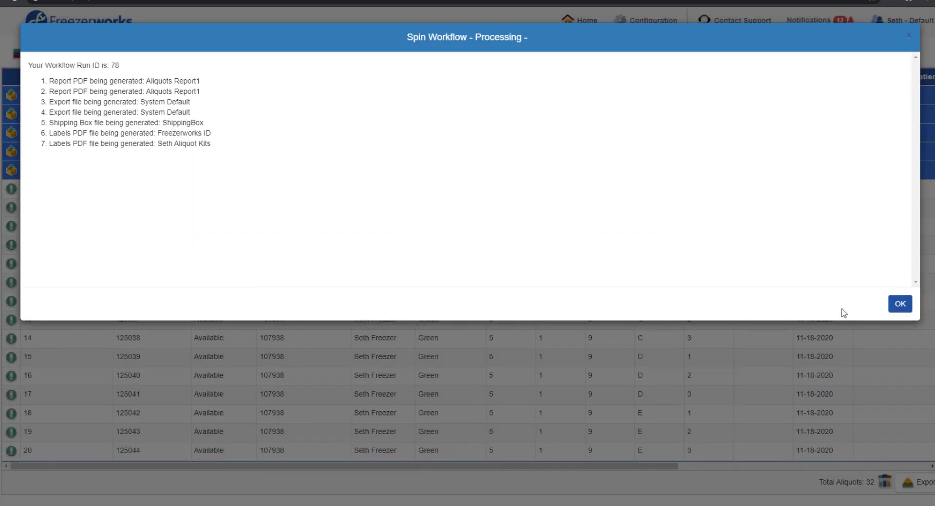
pyautogui.click(899, 304)
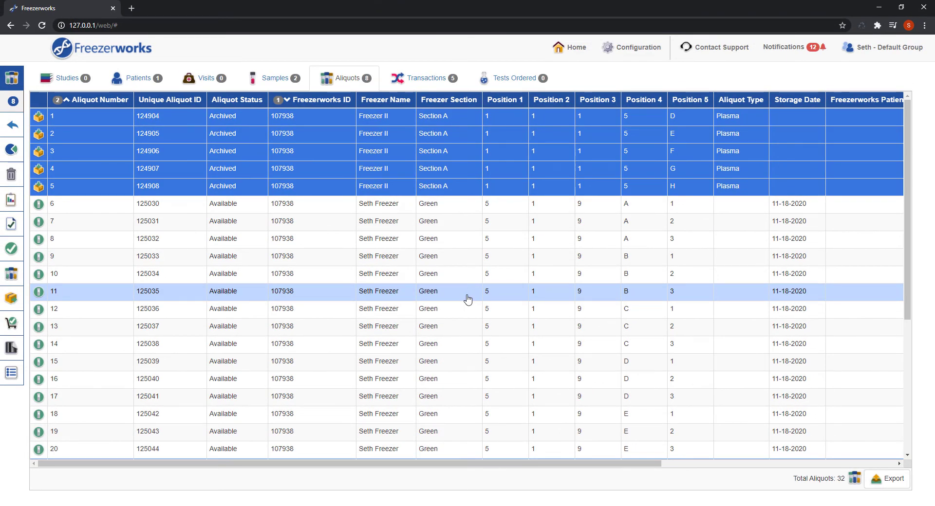
pyautogui.scroll(-3)
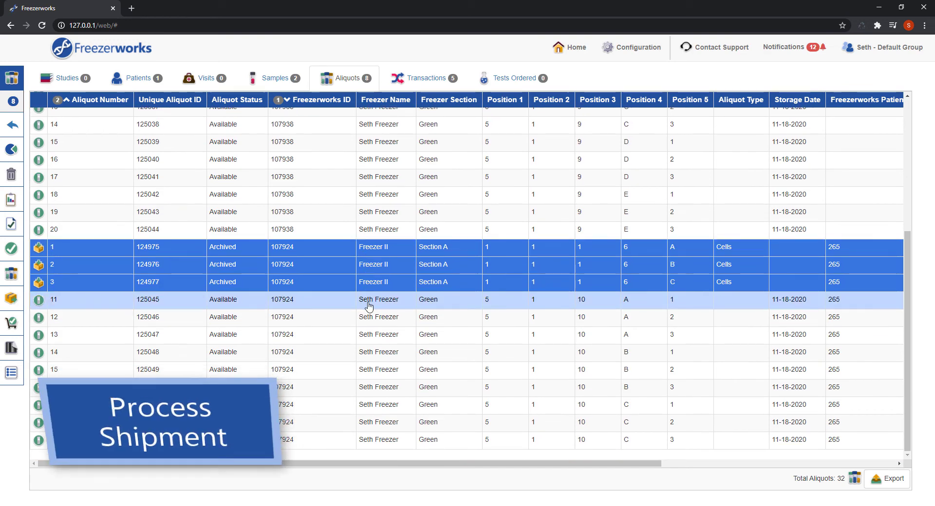
# Step: Start Process Shipment for the highlighted aliquots, bringing up the template choice
pyautogui.scroll(3)
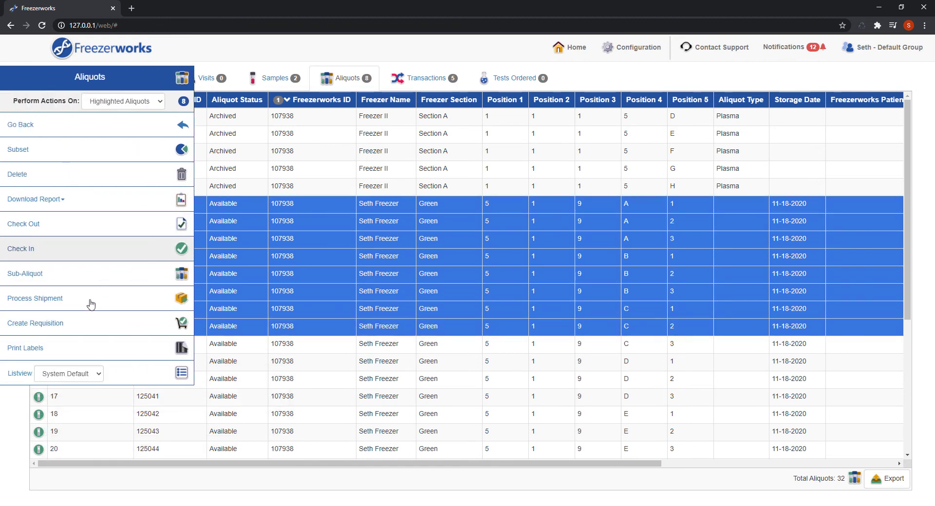
pyautogui.click(34, 298)
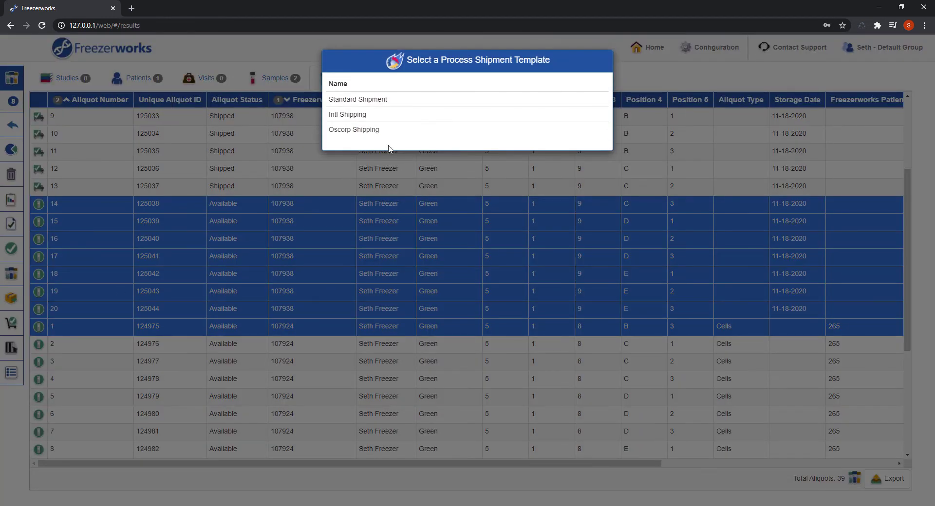
# Step: With the Oscorp Shipping template, name the shipment 'Video Shipment', dated November 18, 2020, tracking 10231567
pyautogui.click(353, 129)
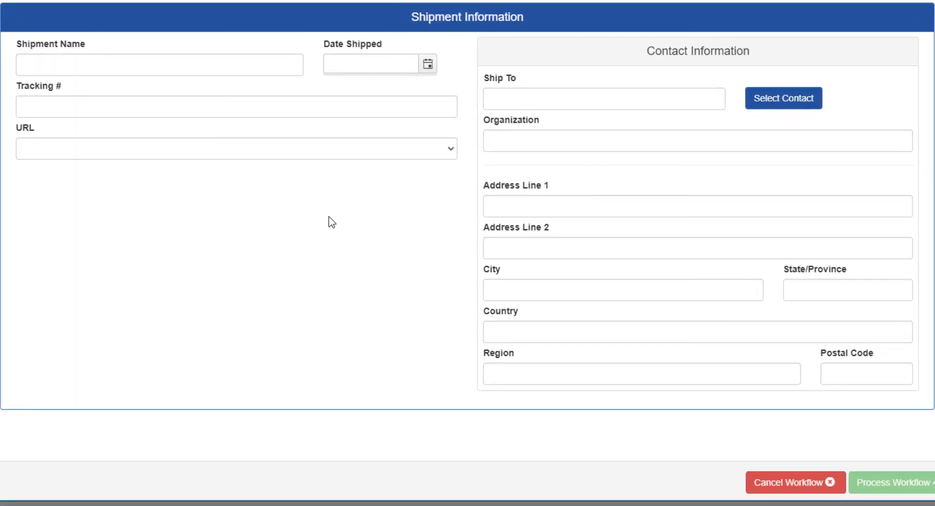
pyautogui.write('V')
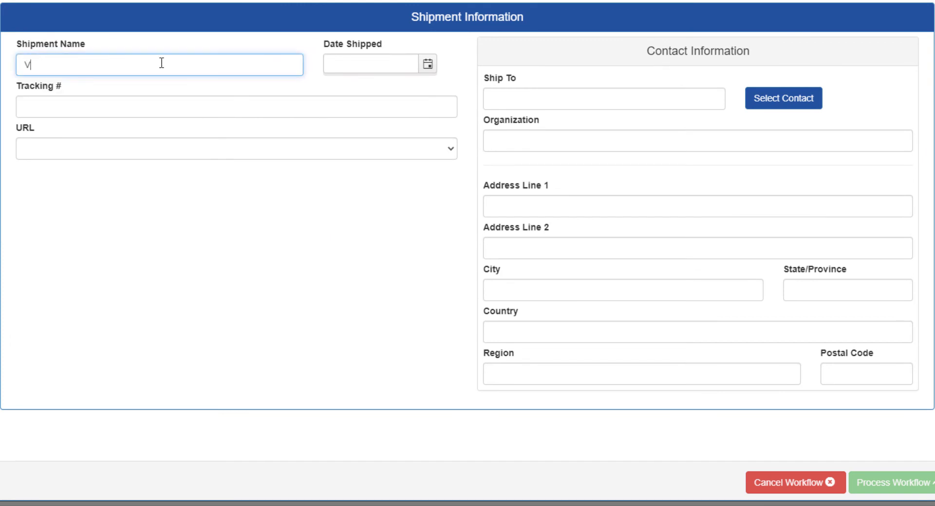
pyautogui.write('ideo Shipment')
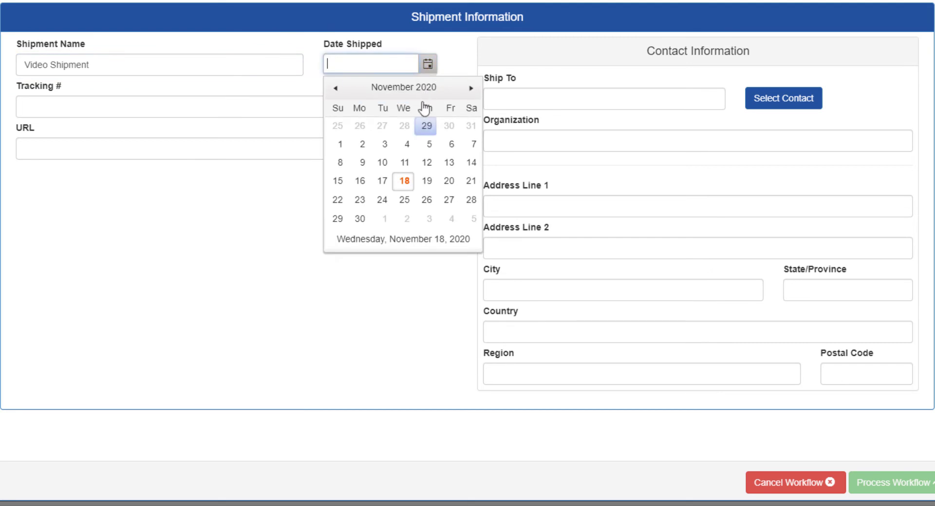
pyautogui.click(403, 181)
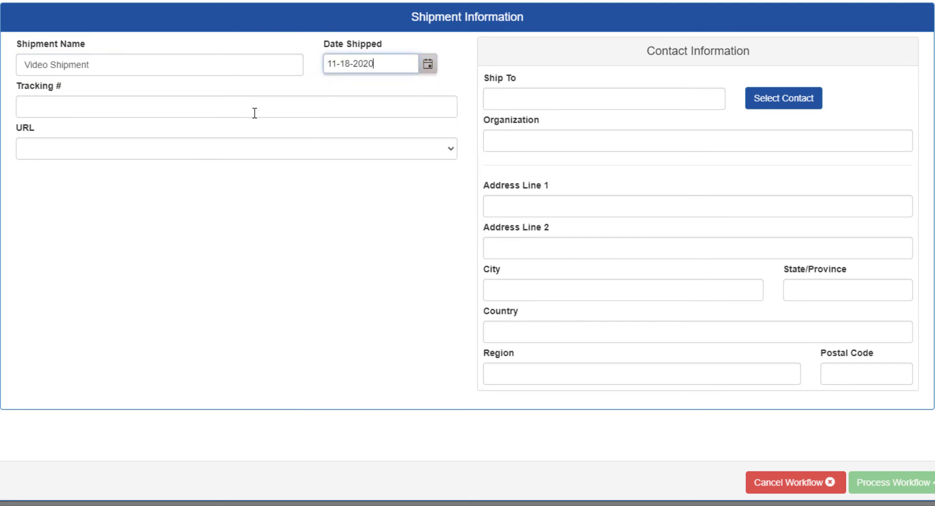
pyautogui.write('10231567')
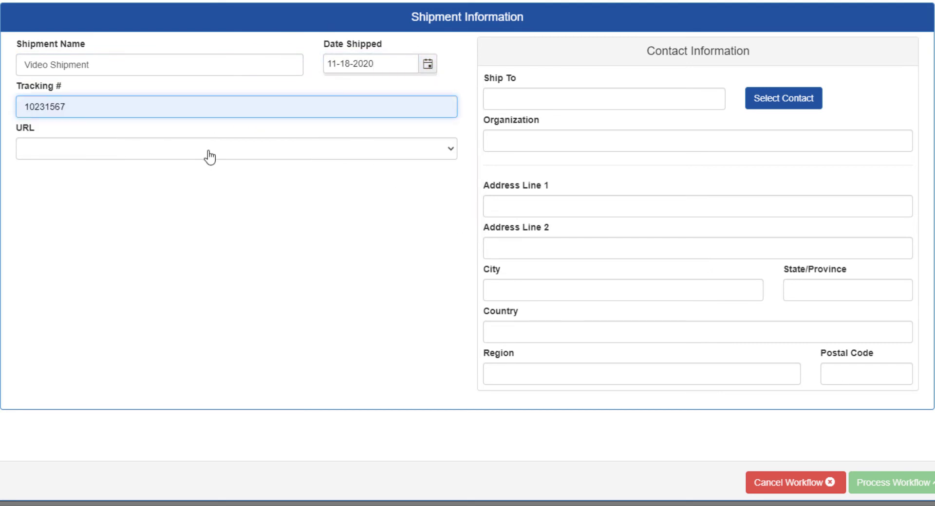
pyautogui.click(236, 149)
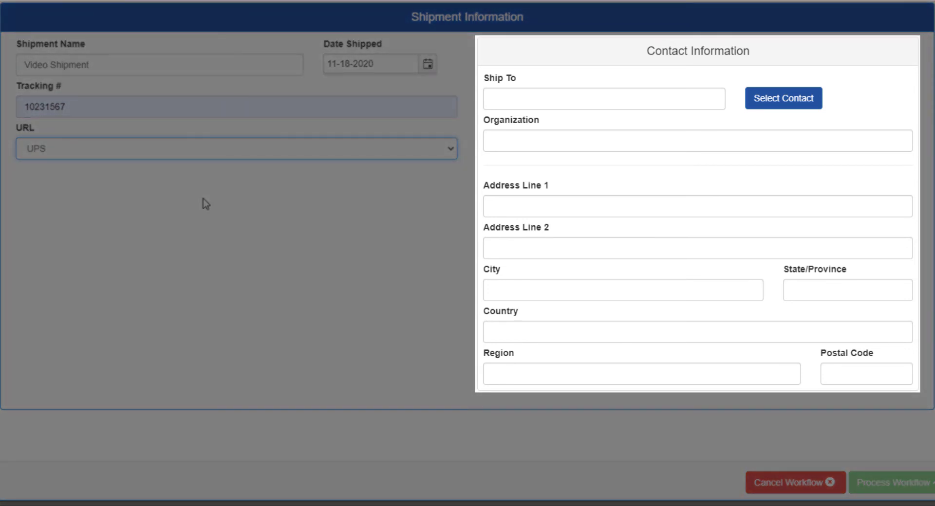
# Step: Ship to the Los Pollos Hermanos contact with postal code 87101
pyautogui.click(603, 98)
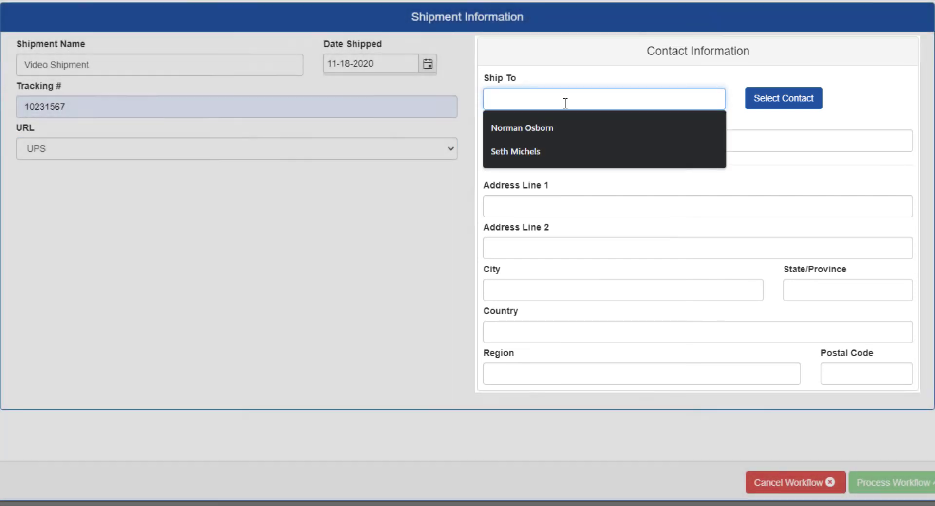
pyautogui.click(783, 97)
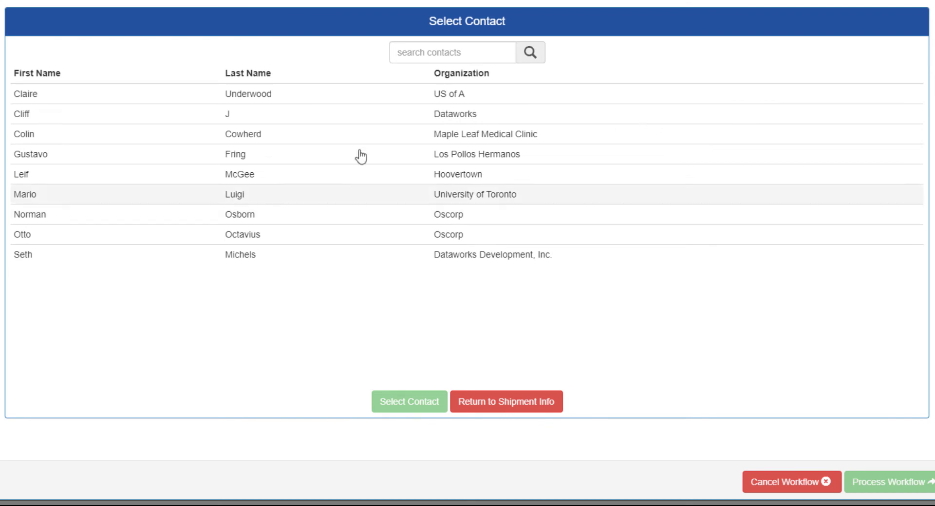
pyautogui.click(239, 154)
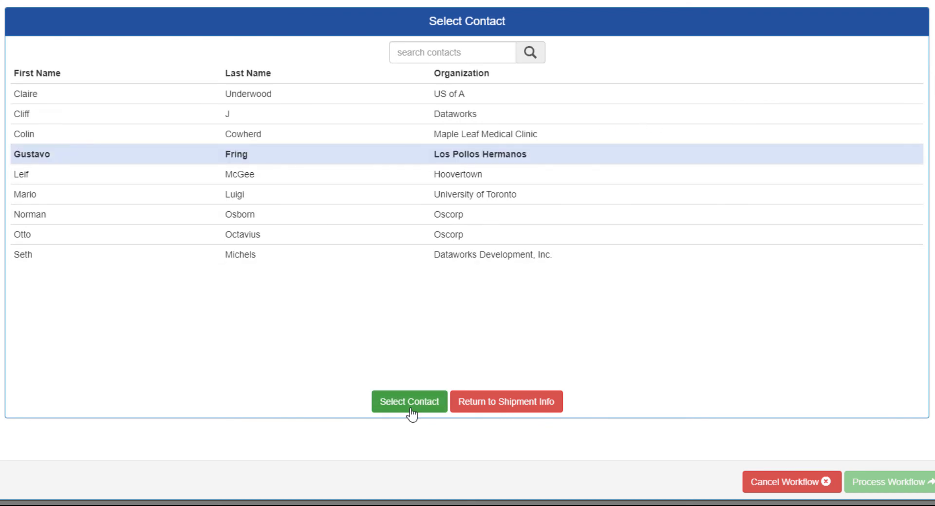
pyautogui.click(409, 401)
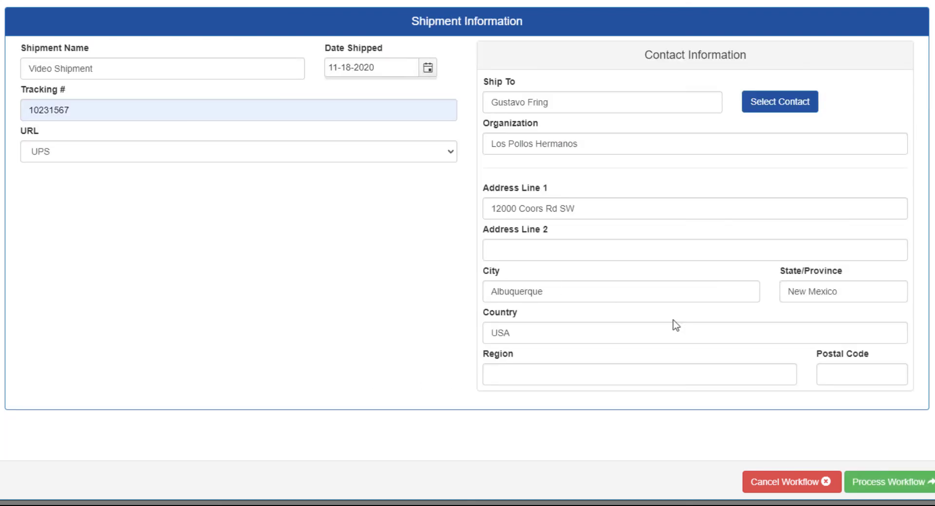
pyautogui.write('87101')
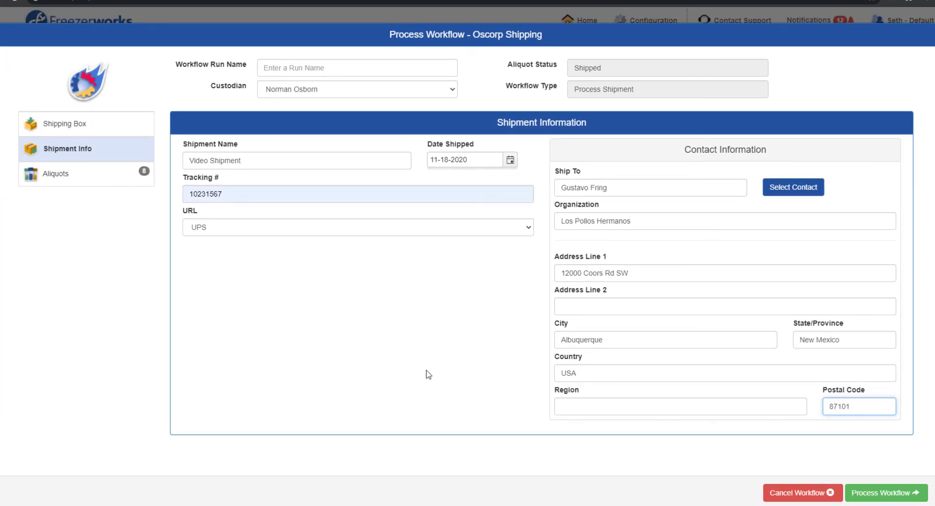
# Step: Keep the 5×5 shipping box filled top to bottom and printed in portrait
pyautogui.click(65, 124)
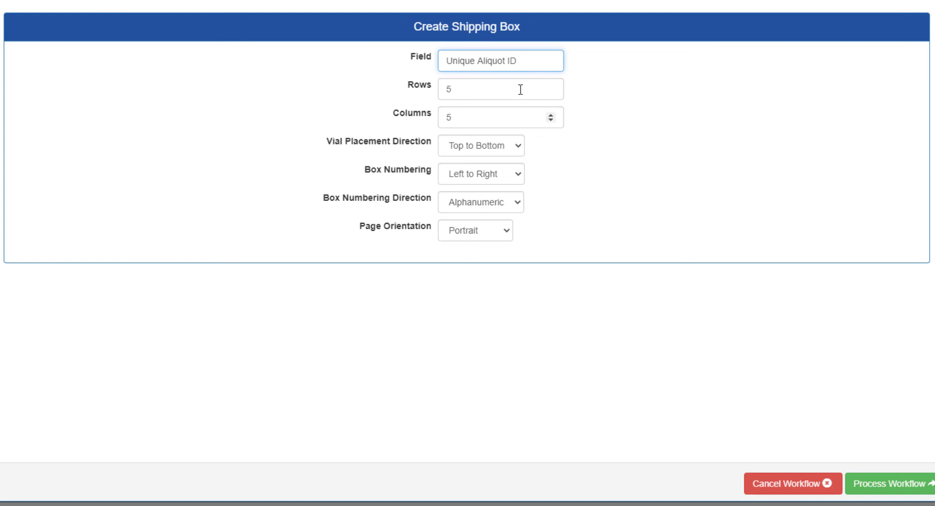
pyautogui.click(480, 145)
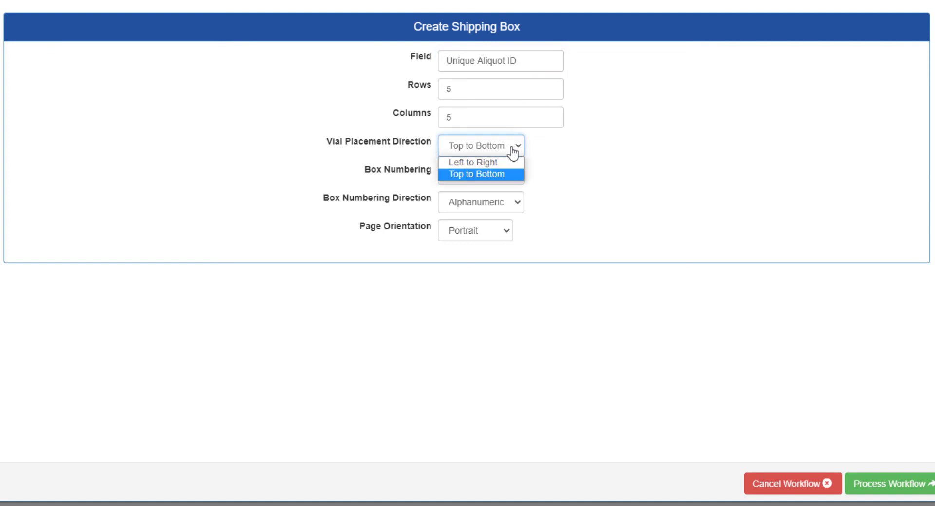
pyautogui.click(471, 162)
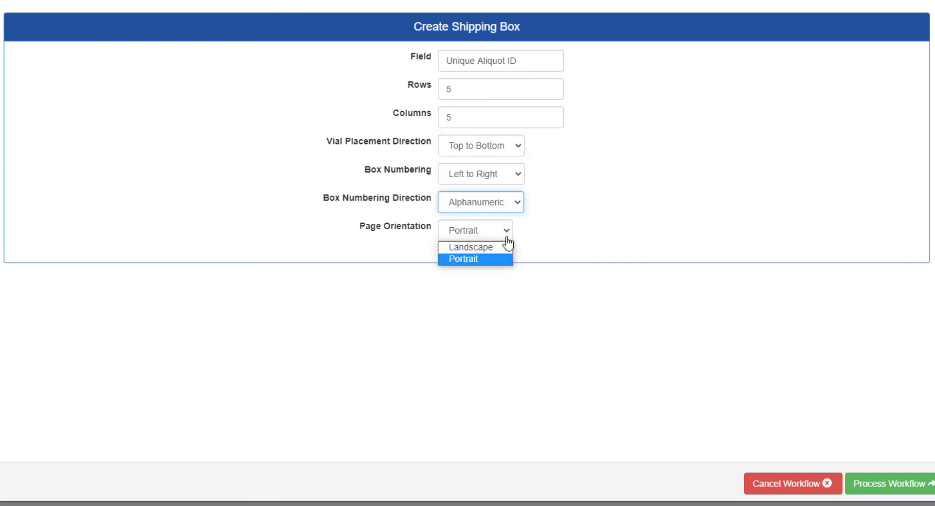
pyautogui.click(462, 259)
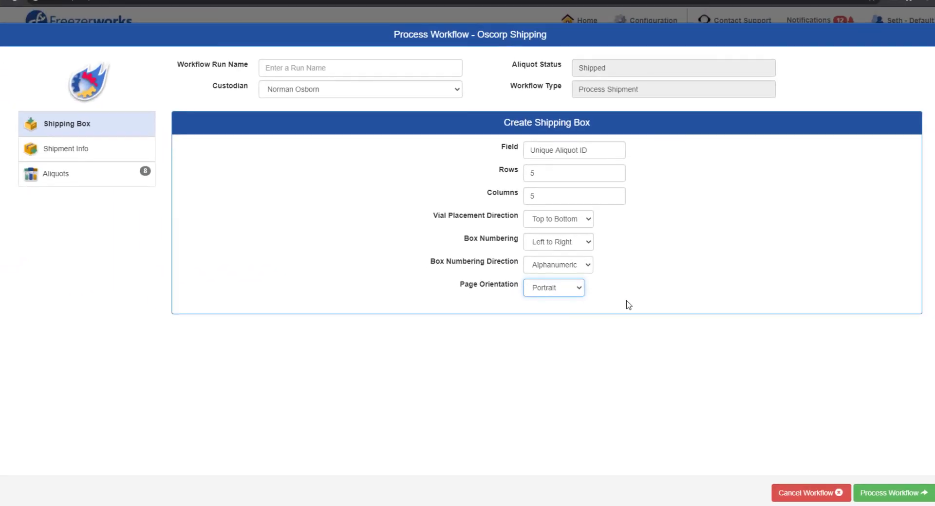
# Step: Process the Oscorp Shipping run as Workflow Run ID 79, marking the eight aliquots Shipped
pyautogui.click(891, 492)
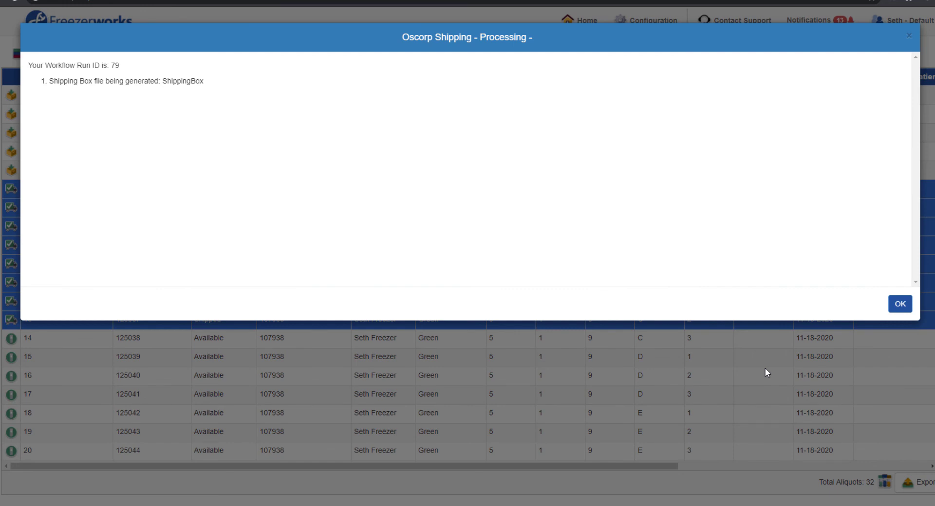
pyautogui.moveTo(811, 352)
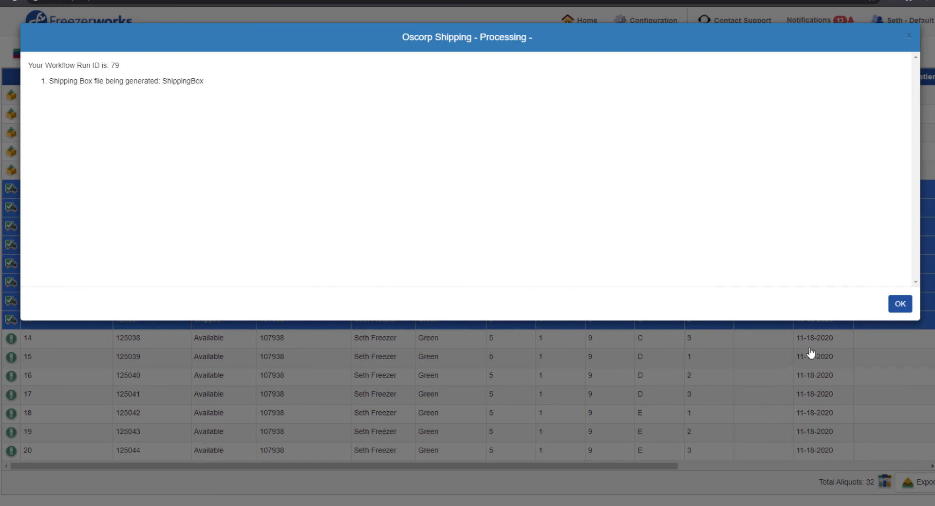
pyautogui.click(900, 304)
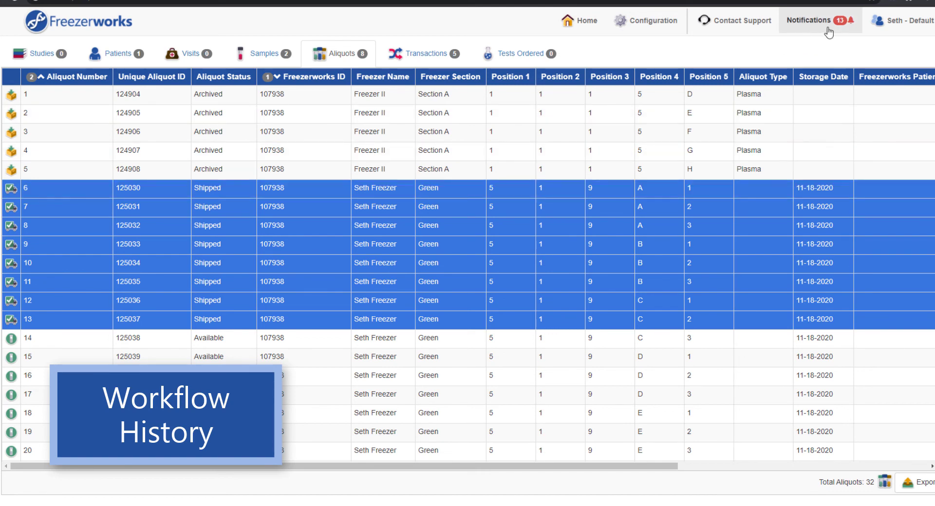
# Step: Go Home and open the Workflow History list of 21 runs
pyautogui.click(820, 19)
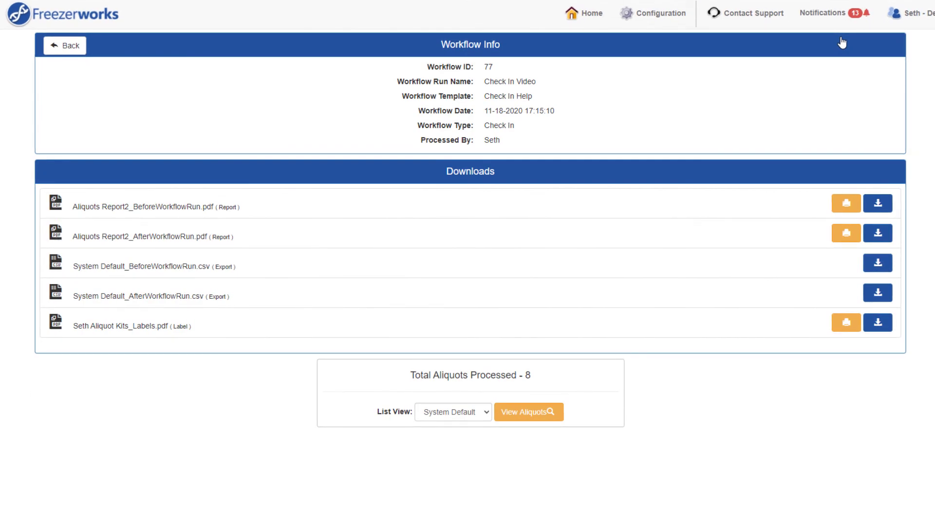
pyautogui.moveTo(780, 78)
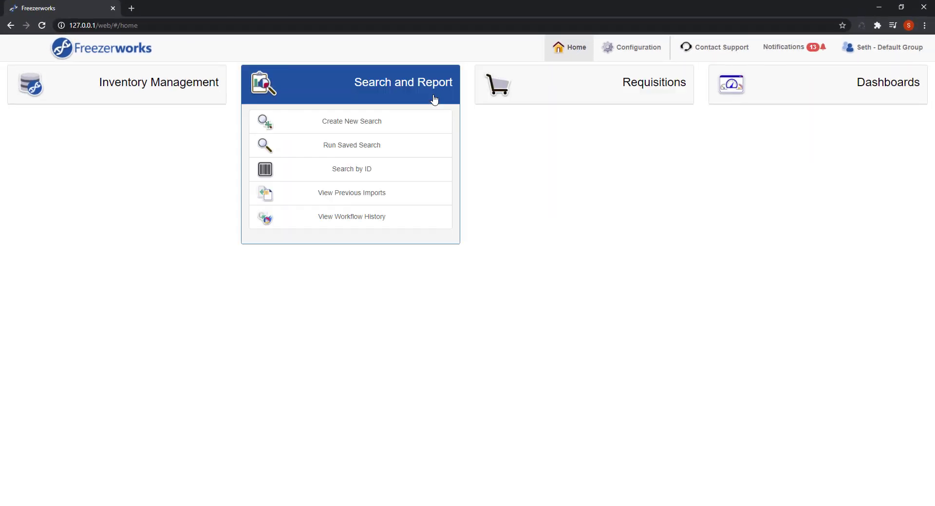
pyautogui.moveTo(419, 221)
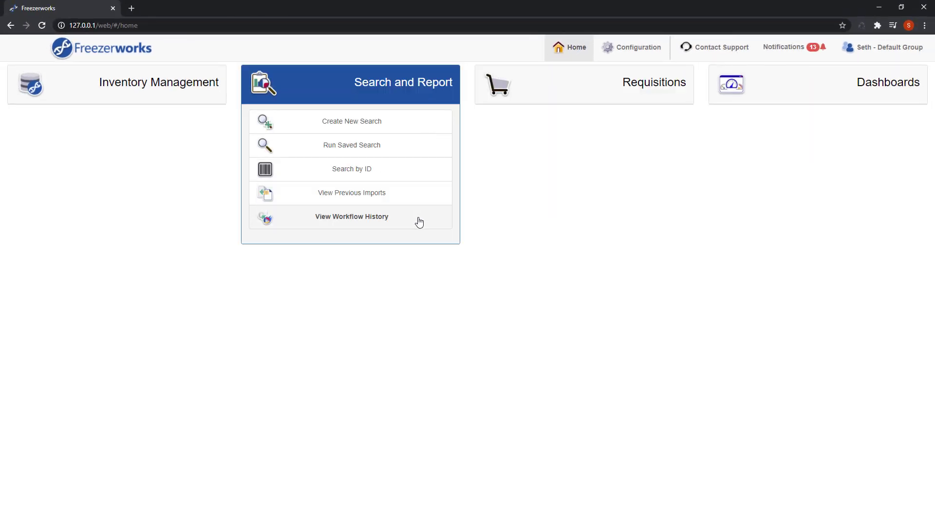
pyautogui.click(351, 217)
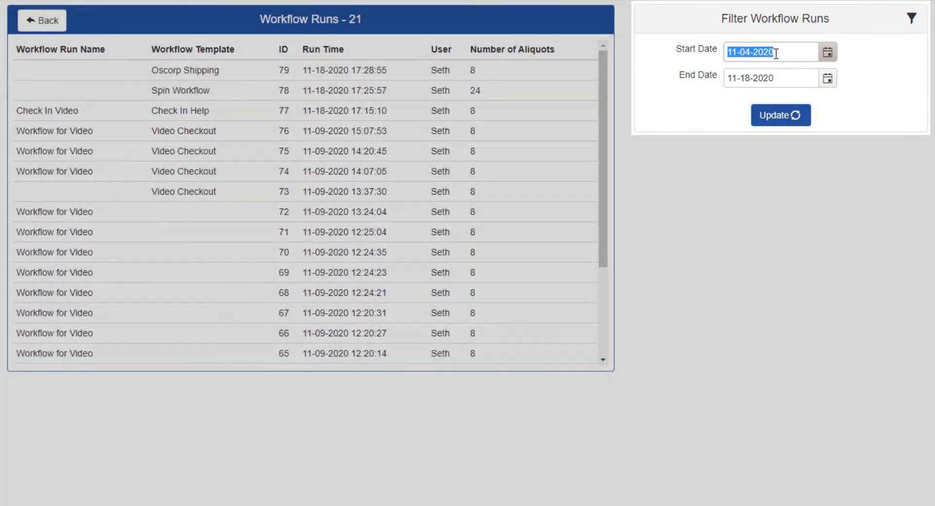
# Step: Filter the Workflow Runs list to start from 01-01-2016, expanding it to 39 runs
pyautogui.write('1-01')
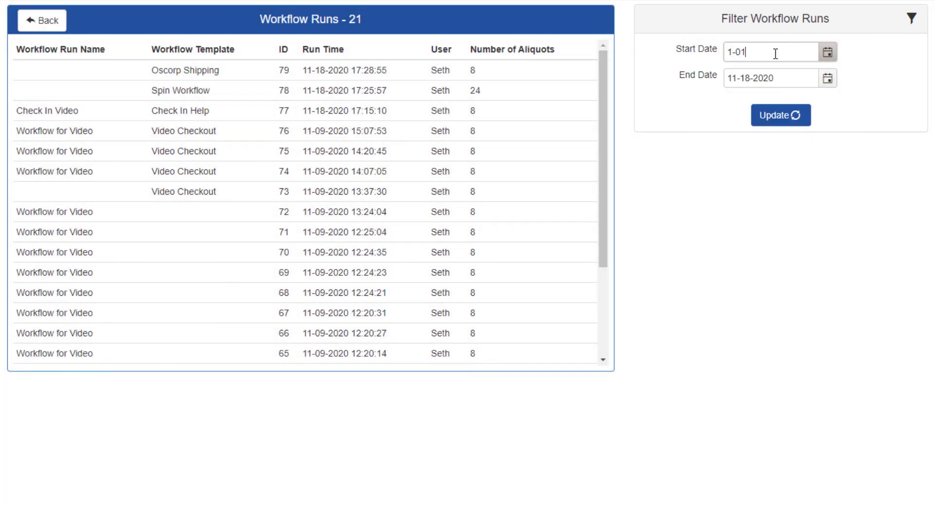
pyautogui.write('-2016')
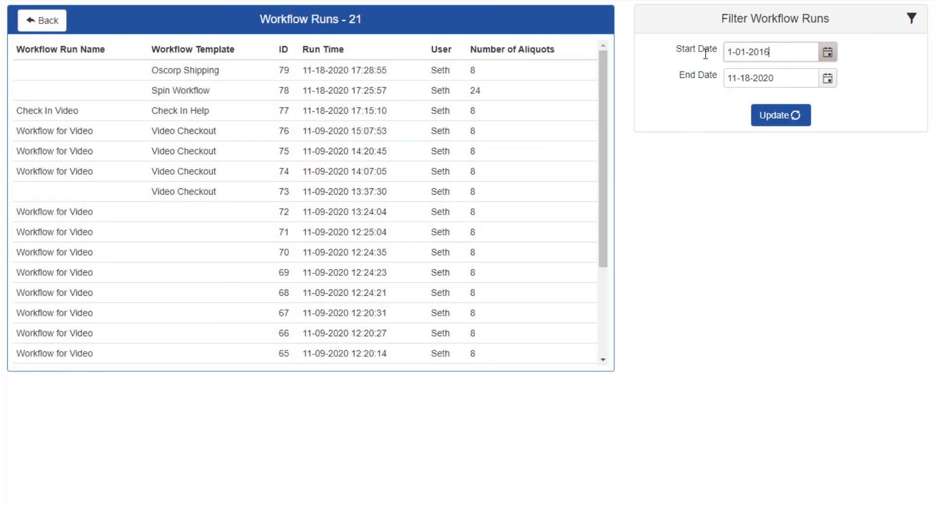
pyautogui.click(780, 115)
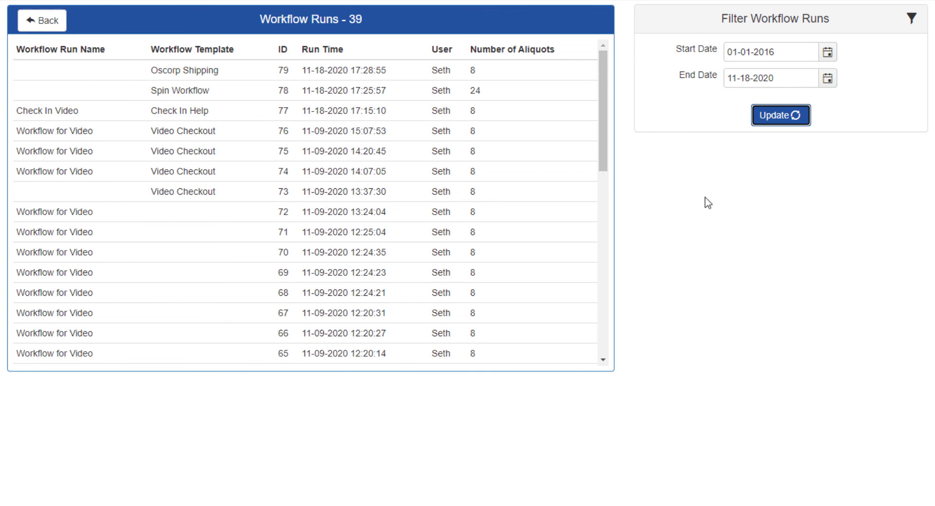
pyautogui.moveTo(685, 116)
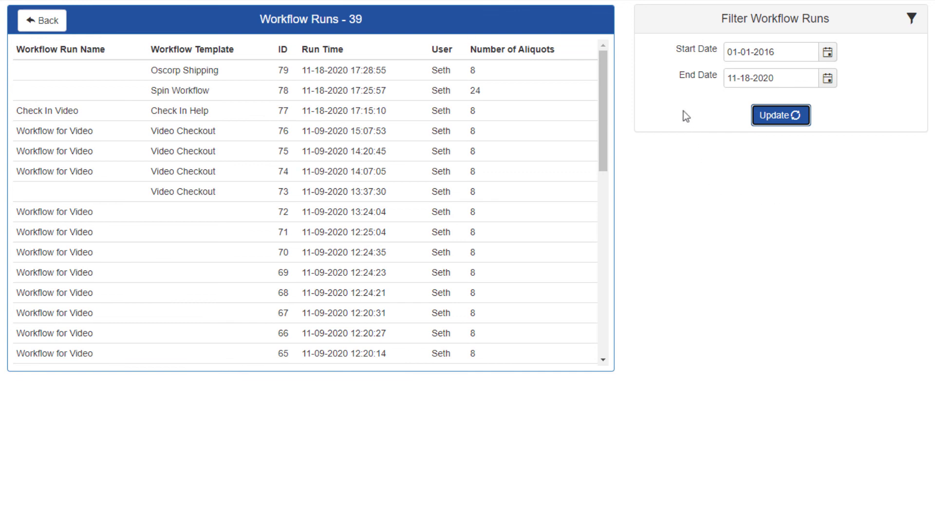
pyautogui.scroll(-3)
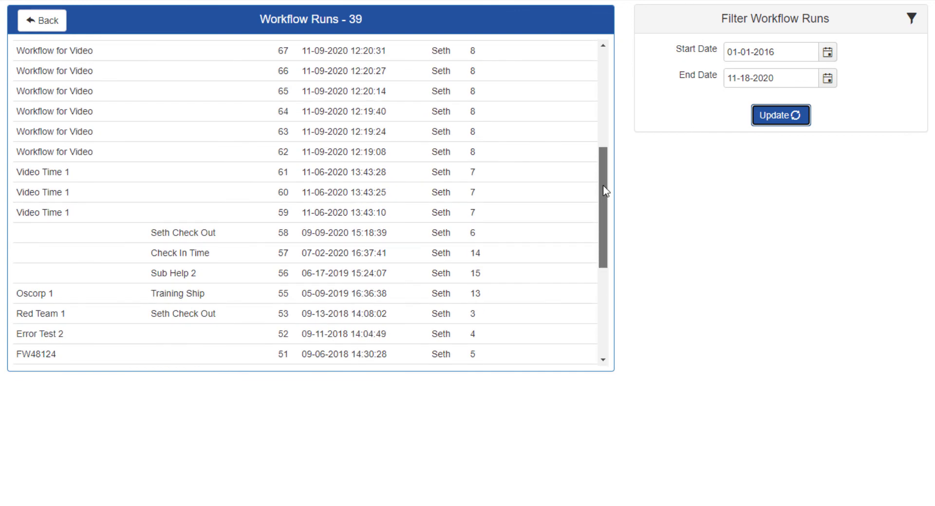
pyautogui.scroll(3)
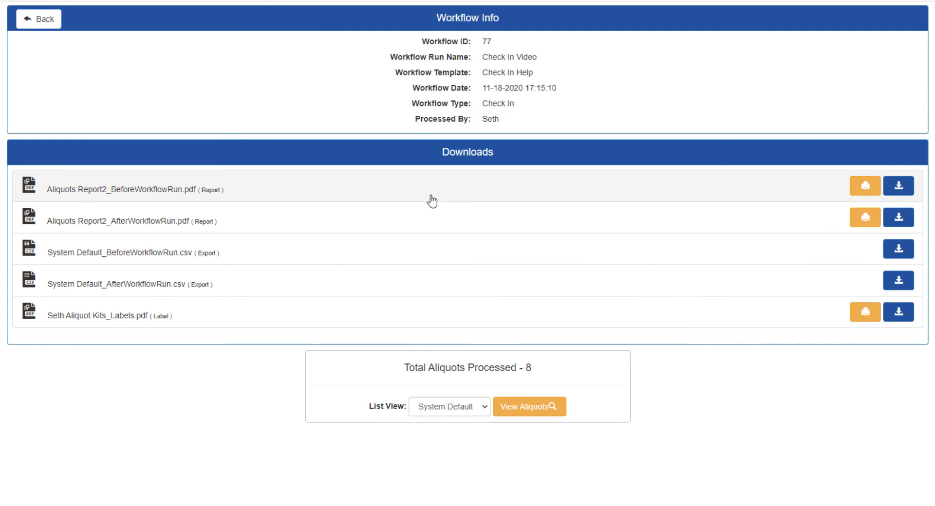
pyautogui.moveTo(433, 162)
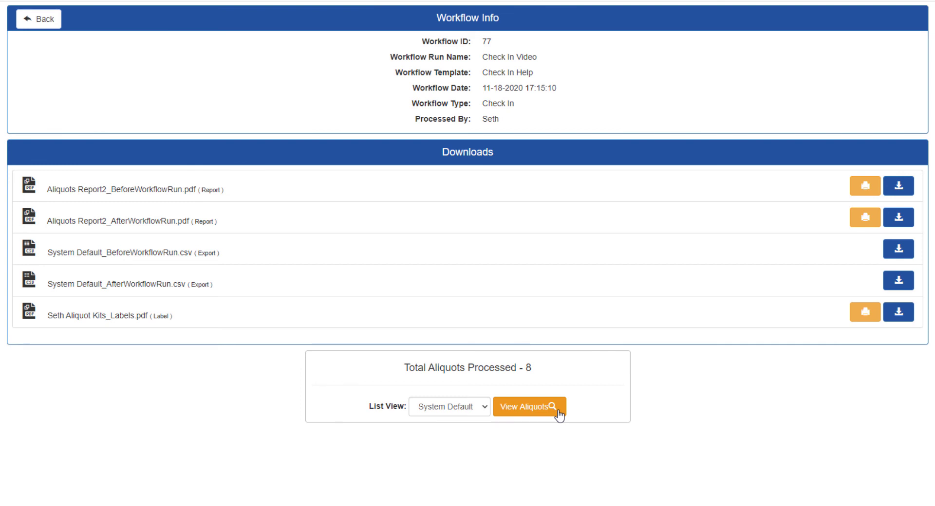
# Step: List the eight aliquots processed by Check In Video run 77
pyautogui.click(529, 407)
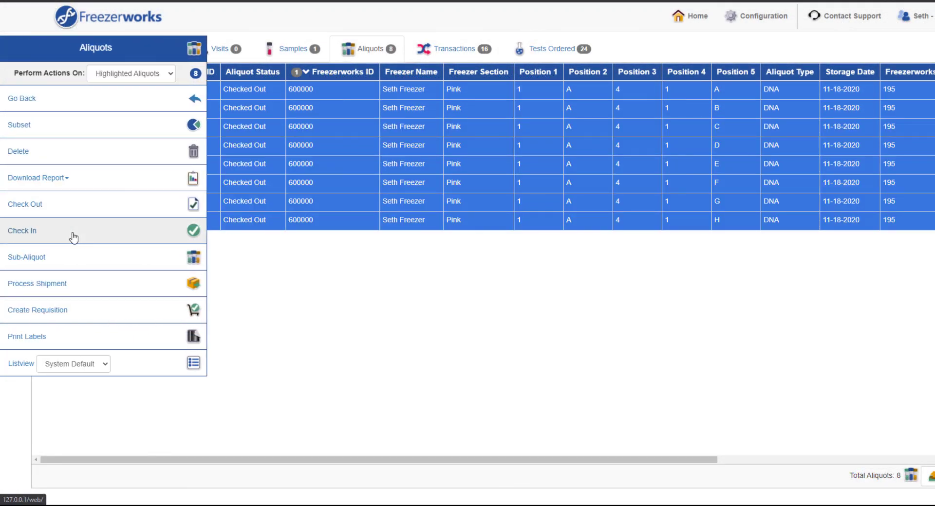
# Step: Begin a Check In run with thaws set to current value plus 1 and run name 'Video'
pyautogui.click(22, 231)
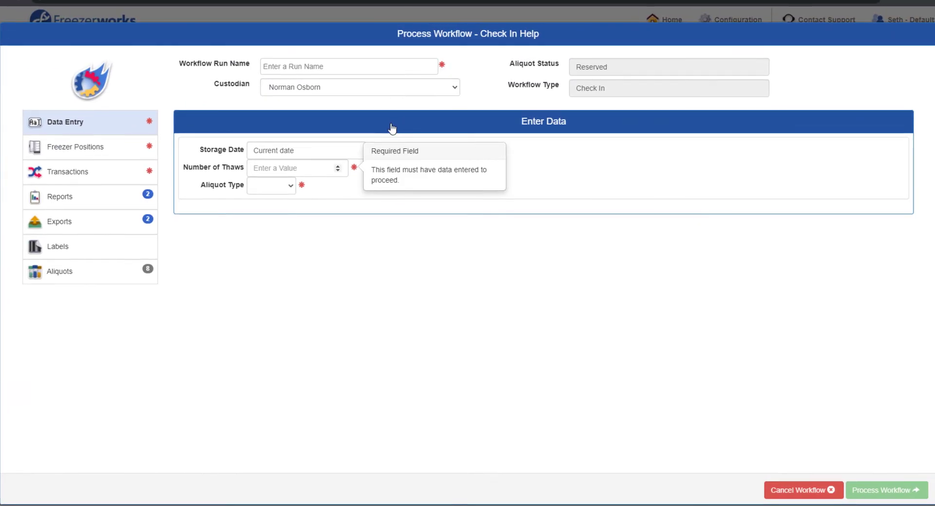
pyautogui.click(292, 168)
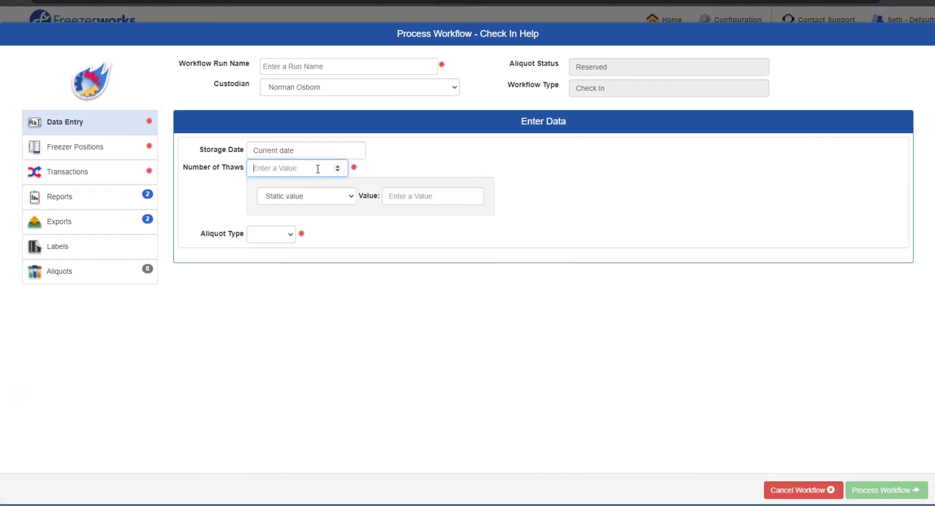
pyautogui.click(306, 196)
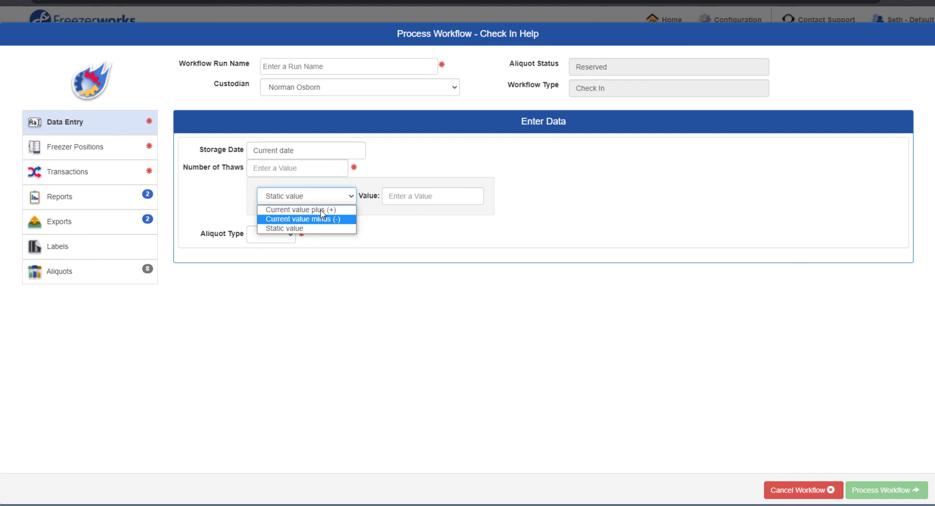
pyautogui.click(302, 210)
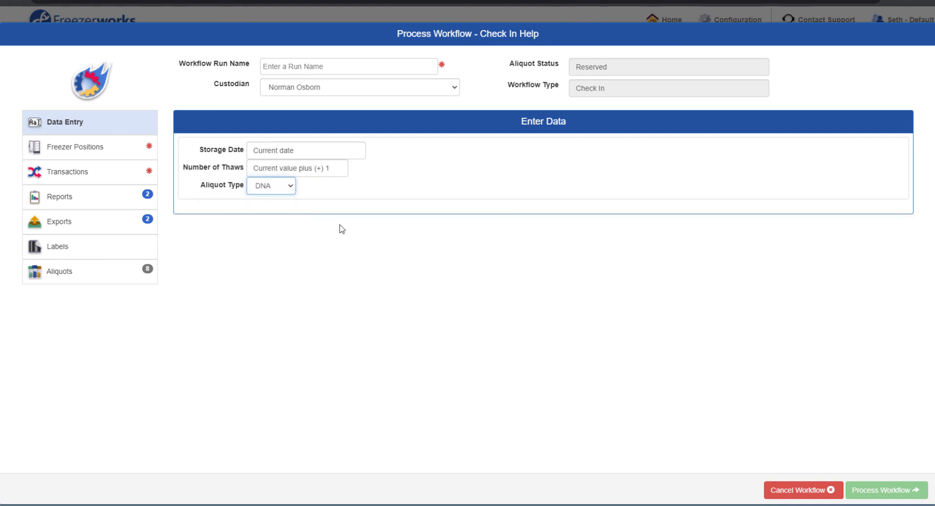
pyautogui.write('Video')
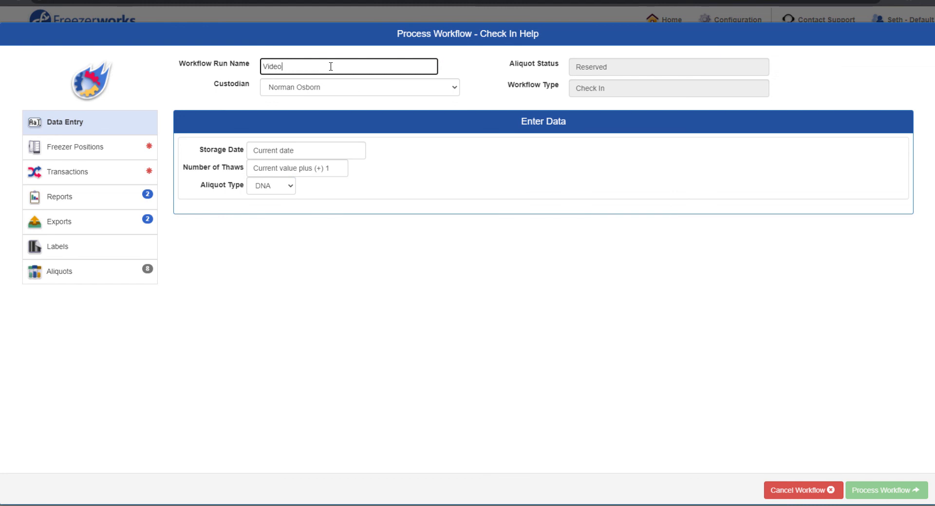